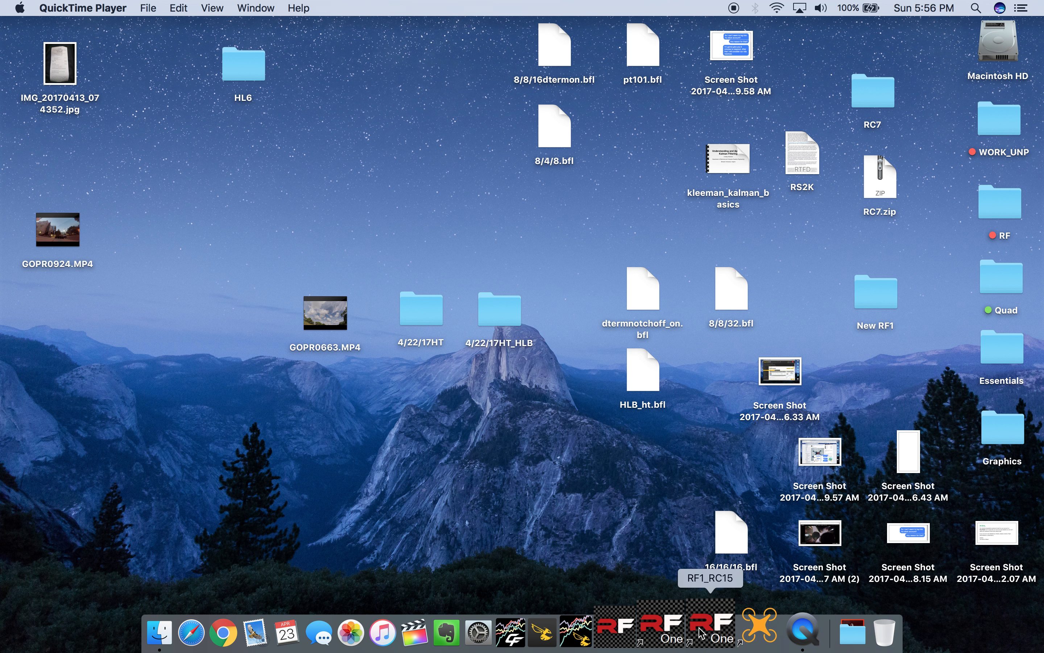
Launch the RaceFlight One configurator from the Dock and let it connect to the flight controller
click(715, 629)
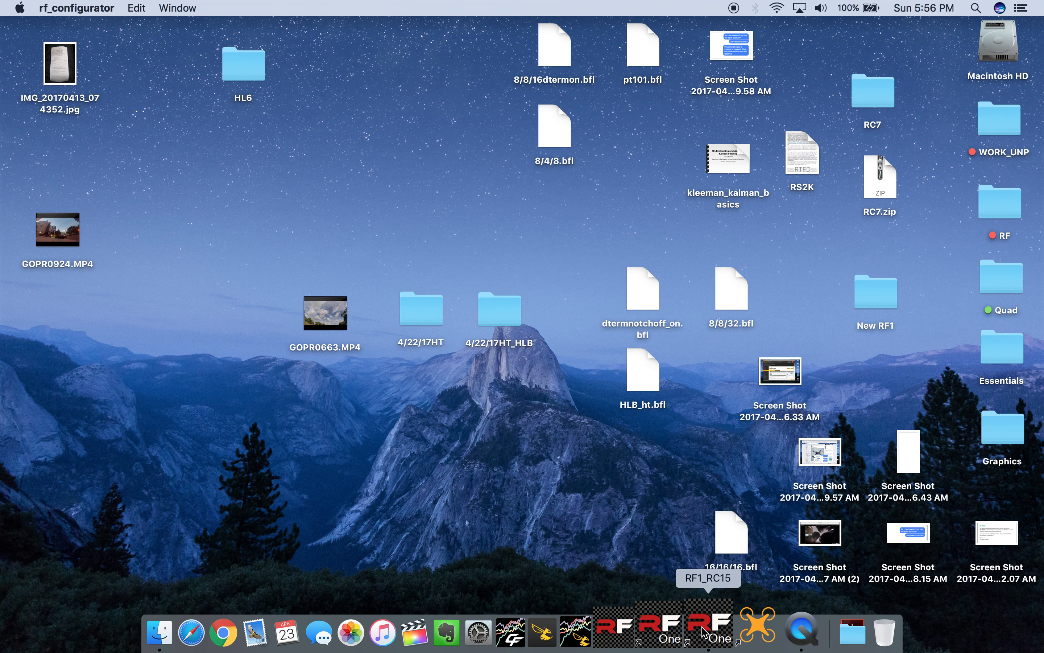
click(720, 630)
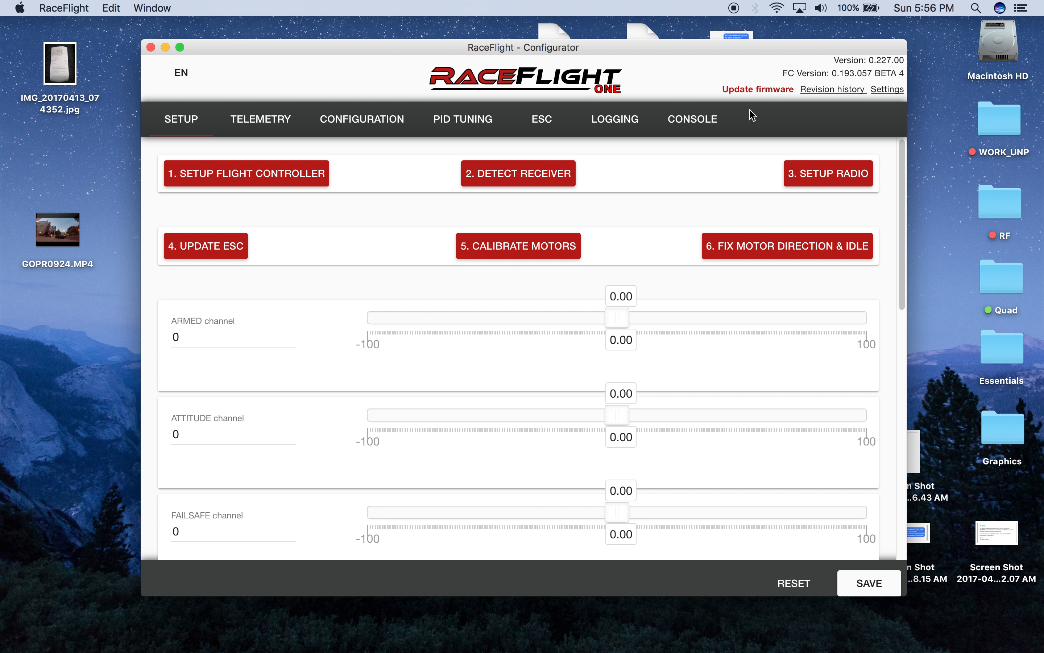
mouse_move(855, 58)
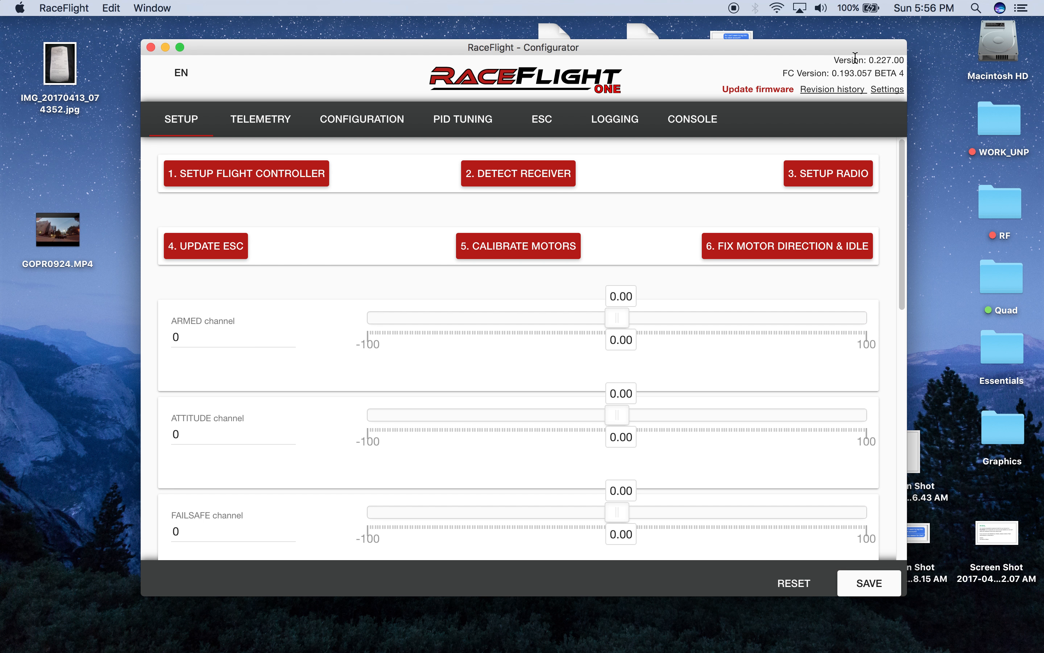
mouse_move(878, 60)
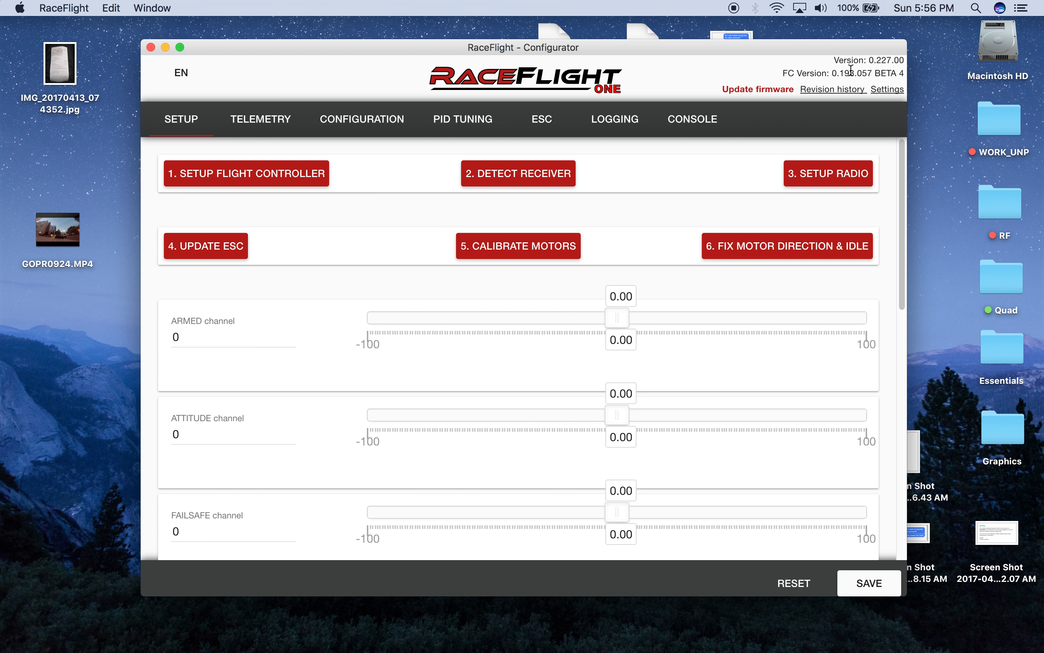
mouse_move(758, 90)
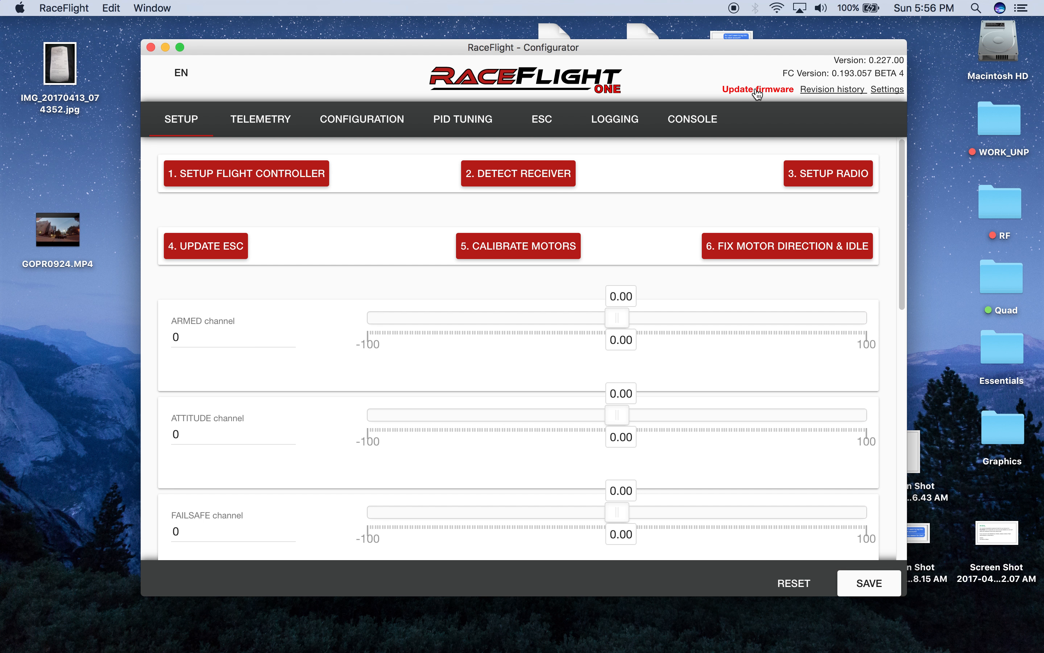
mouse_move(656, 125)
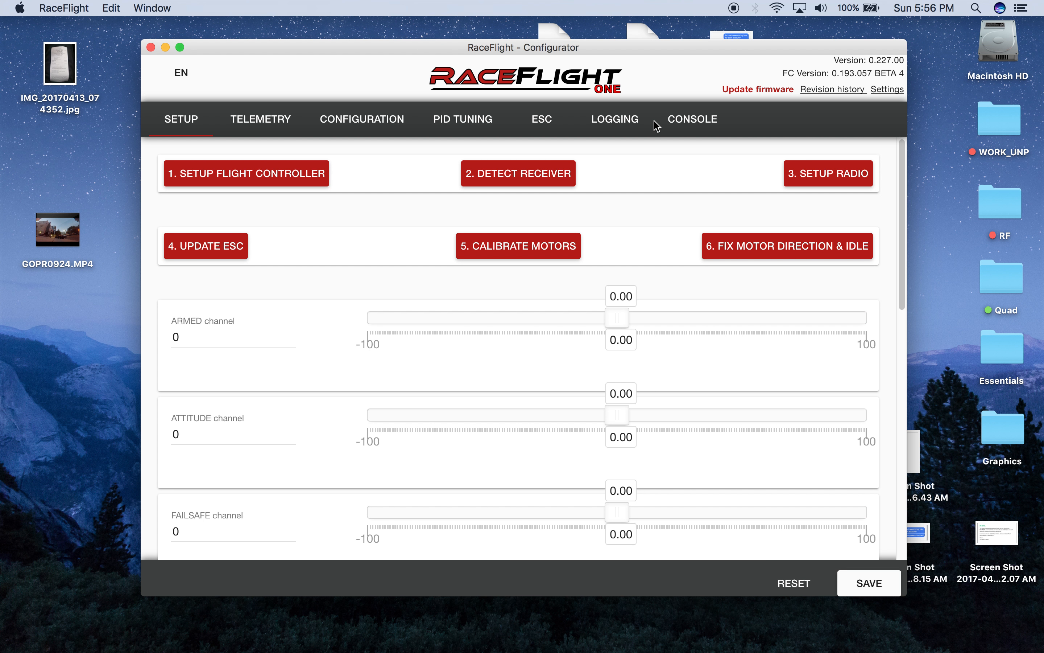
mouse_move(739, 99)
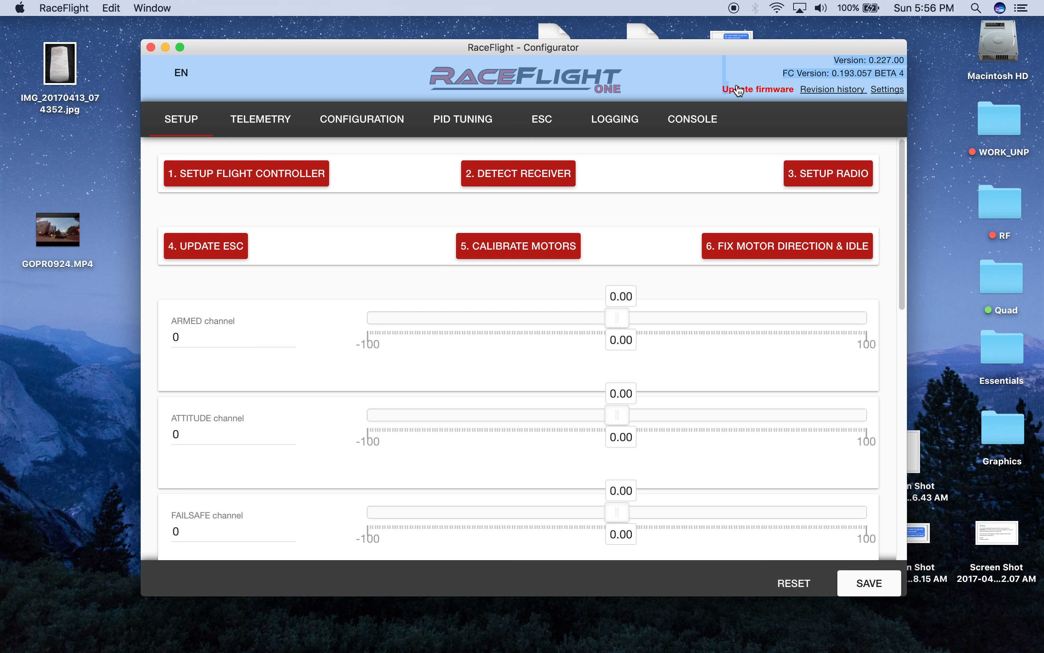
From the Update firmware screen, reboot the flight controller into DFU mode
click(757, 89)
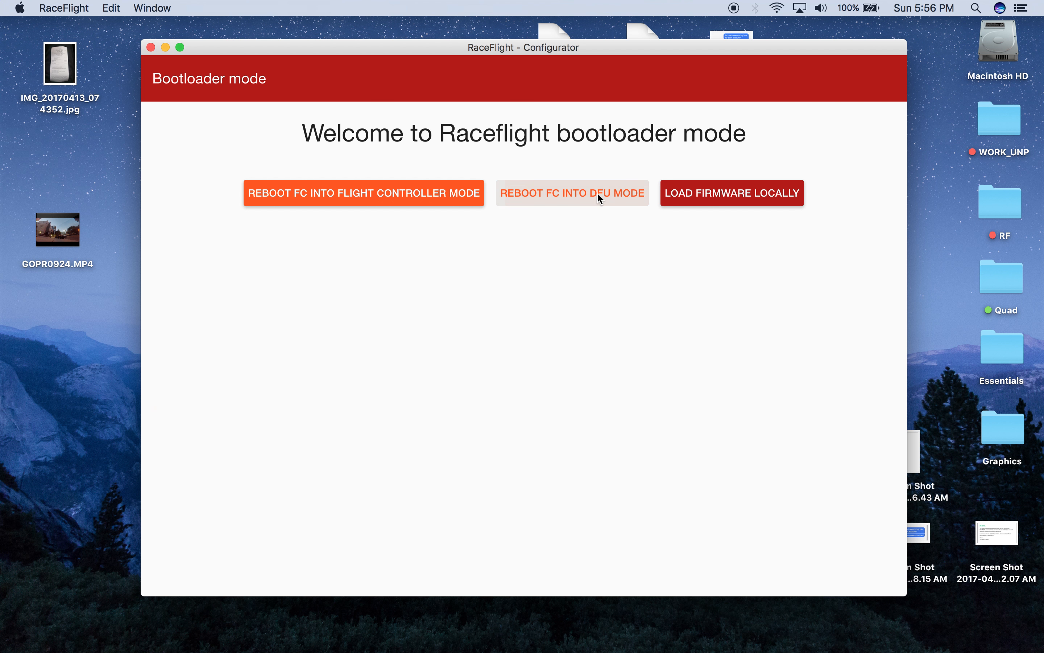
click(364, 193)
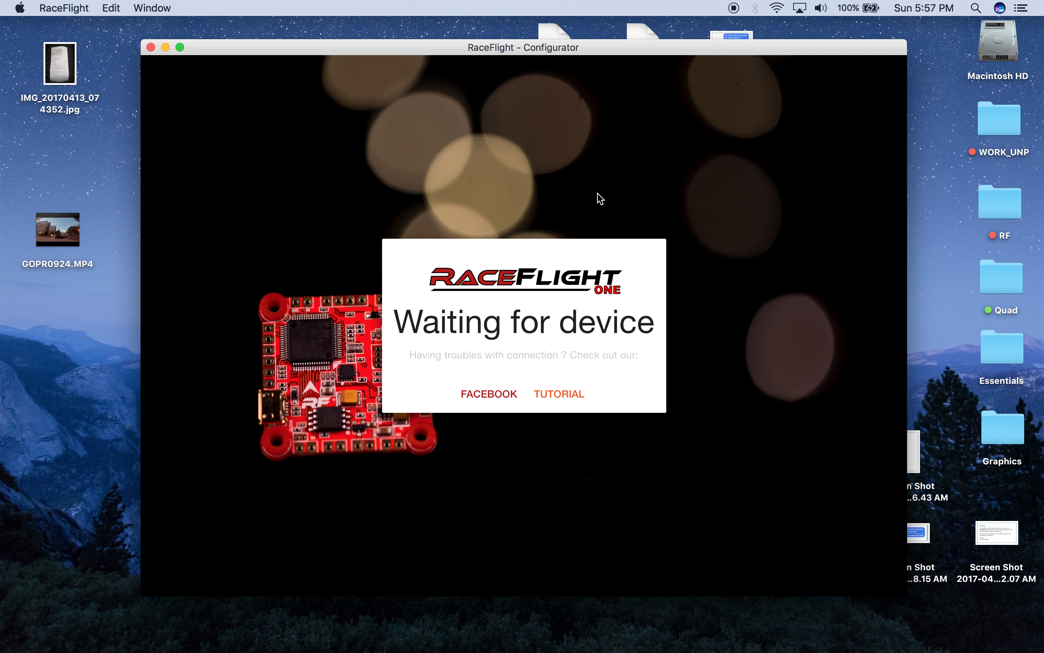
mouse_move(419, 59)
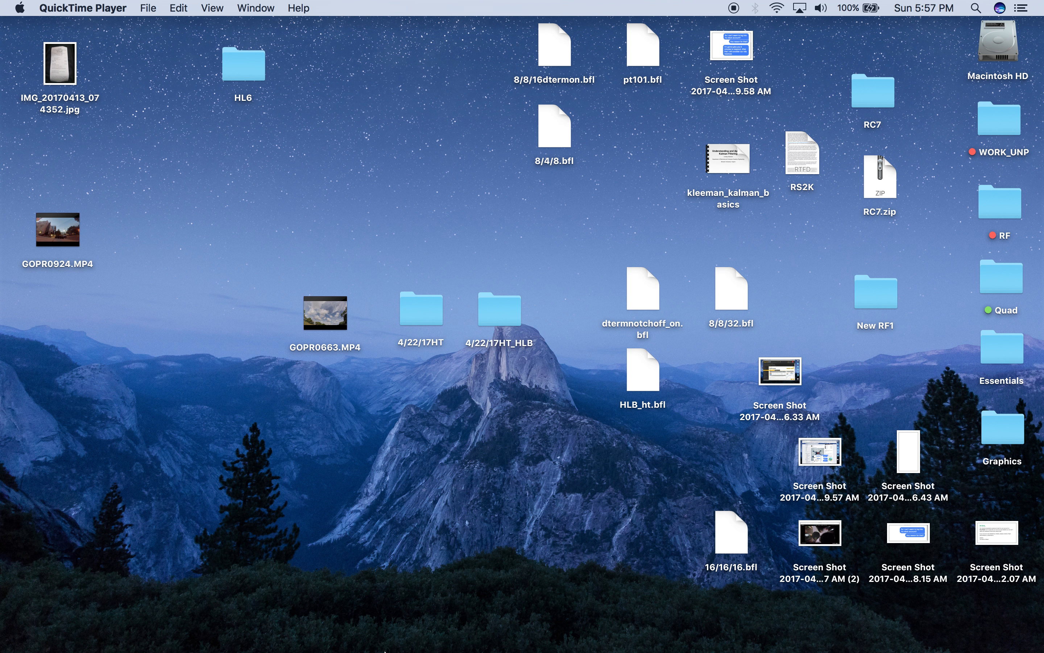
mouse_move(539, 625)
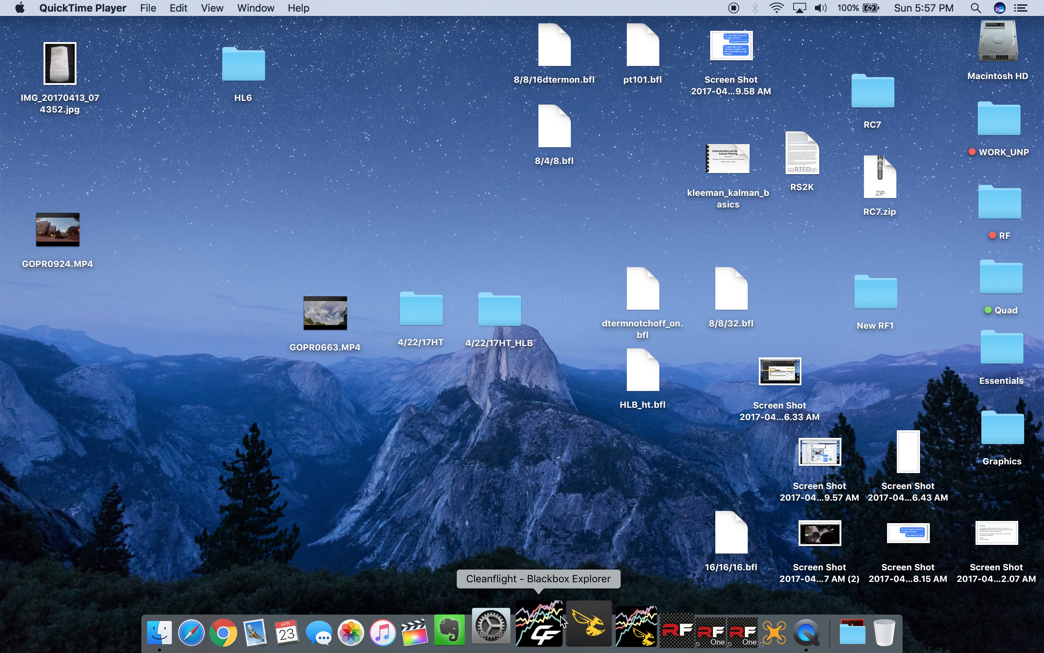
Launch Betaflight Configurator with the board in DFU mode and go to the Firmware Flasher
click(581, 624)
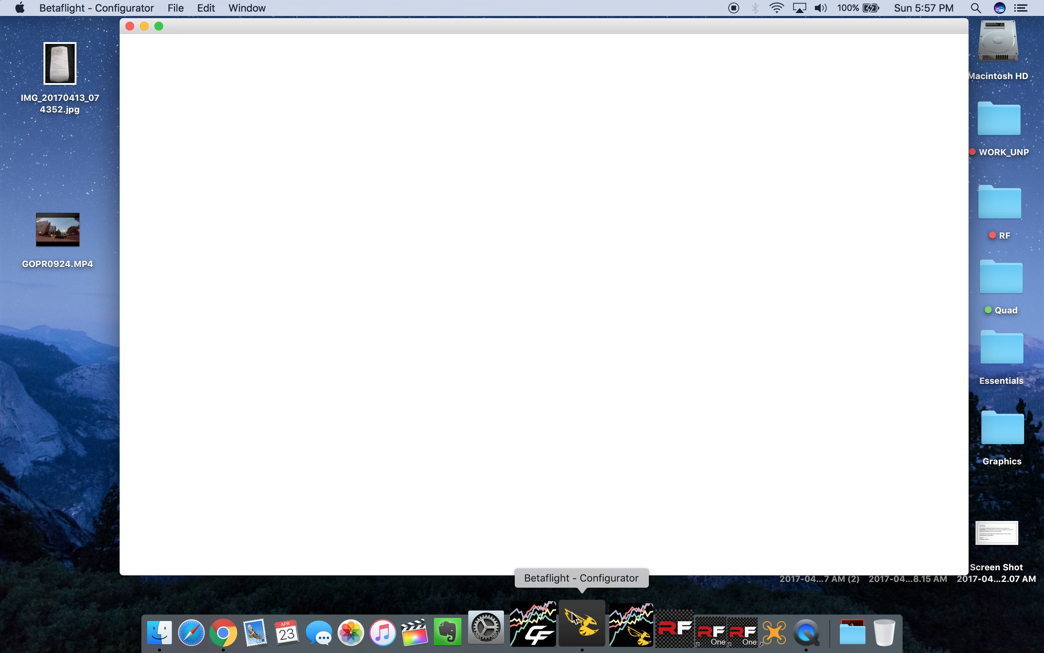
click(581, 625)
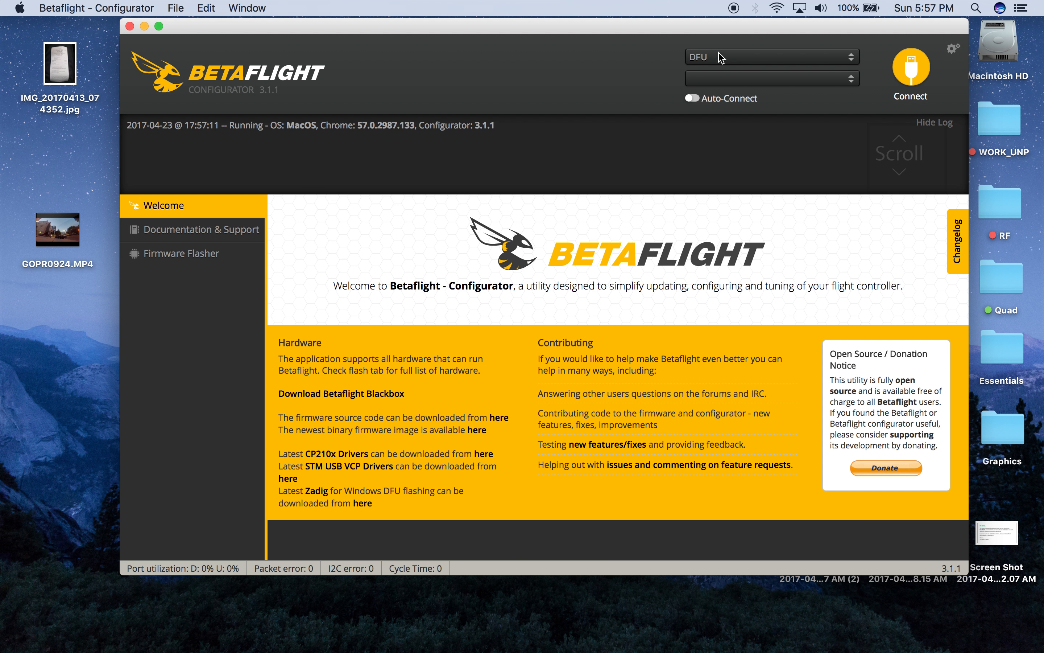
mouse_move(703, 69)
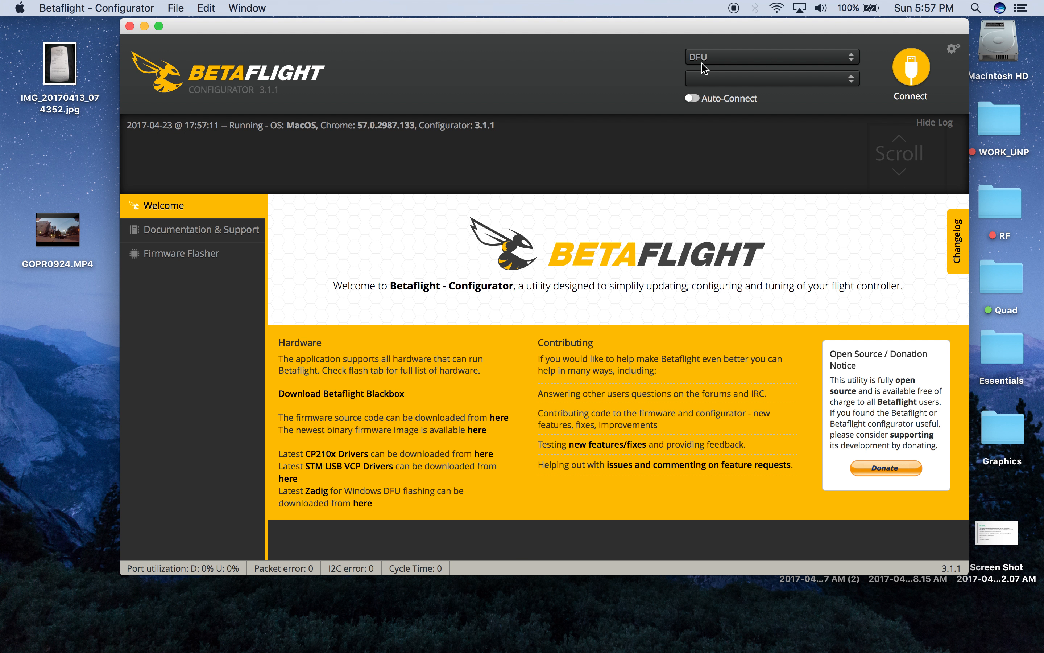
mouse_move(682, 75)
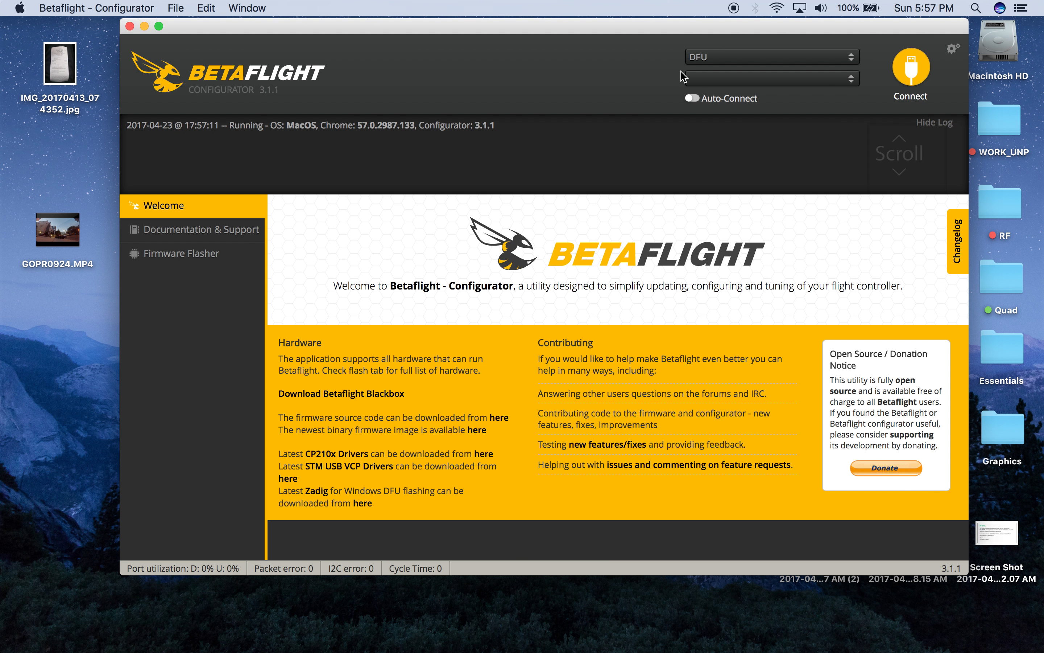
click(181, 253)
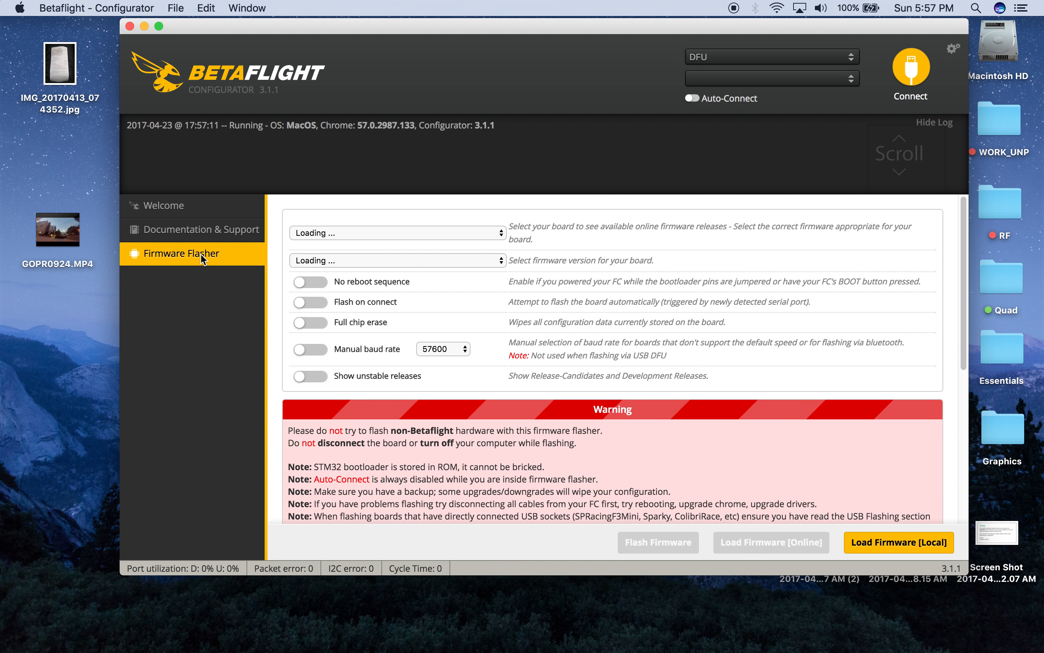
Select the REVOLT board with 3.1.7 stable and load that firmware online
click(398, 233)
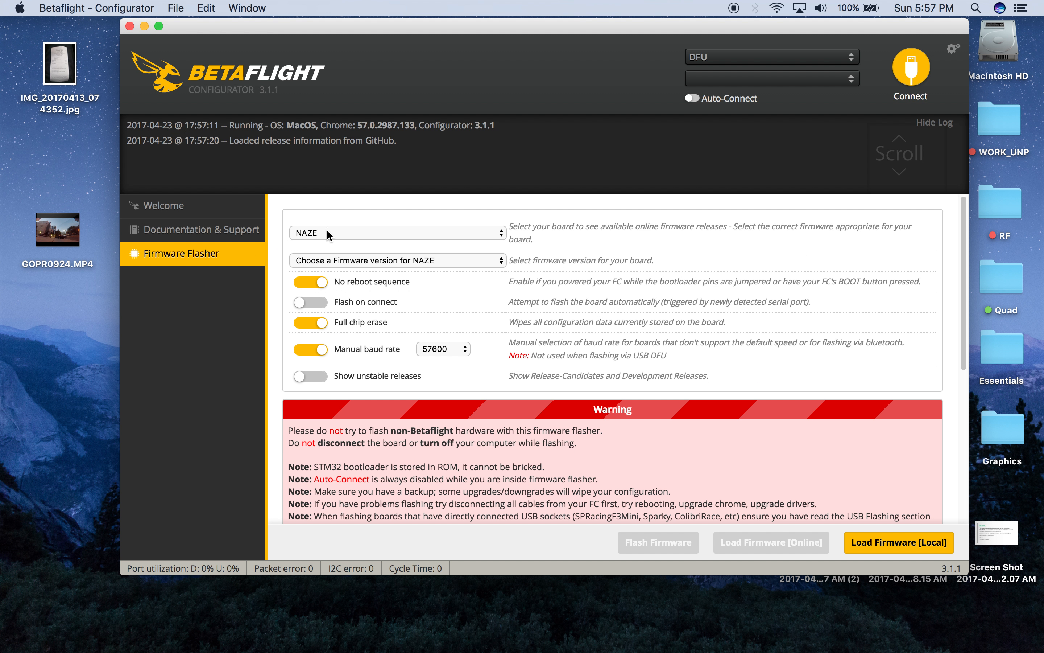
click(397, 232)
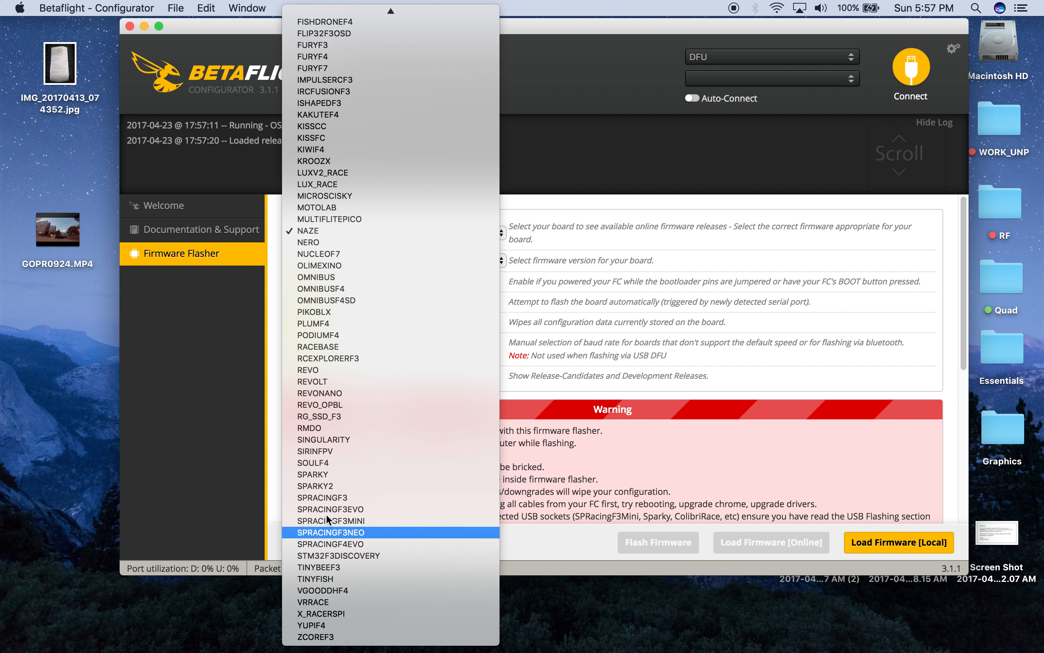
mouse_move(336, 416)
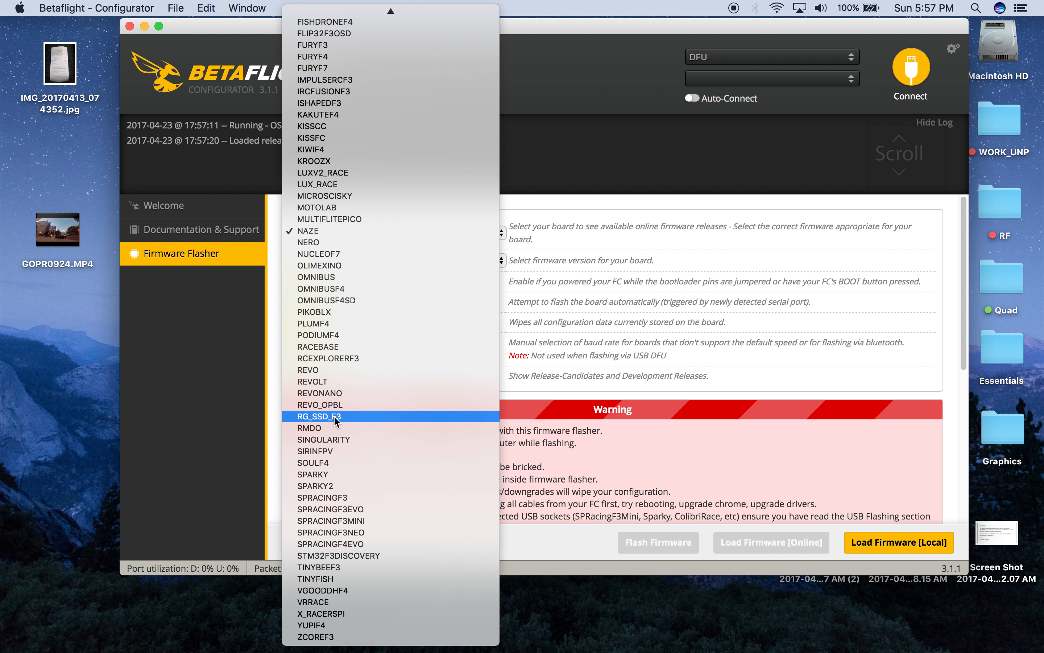
click(312, 381)
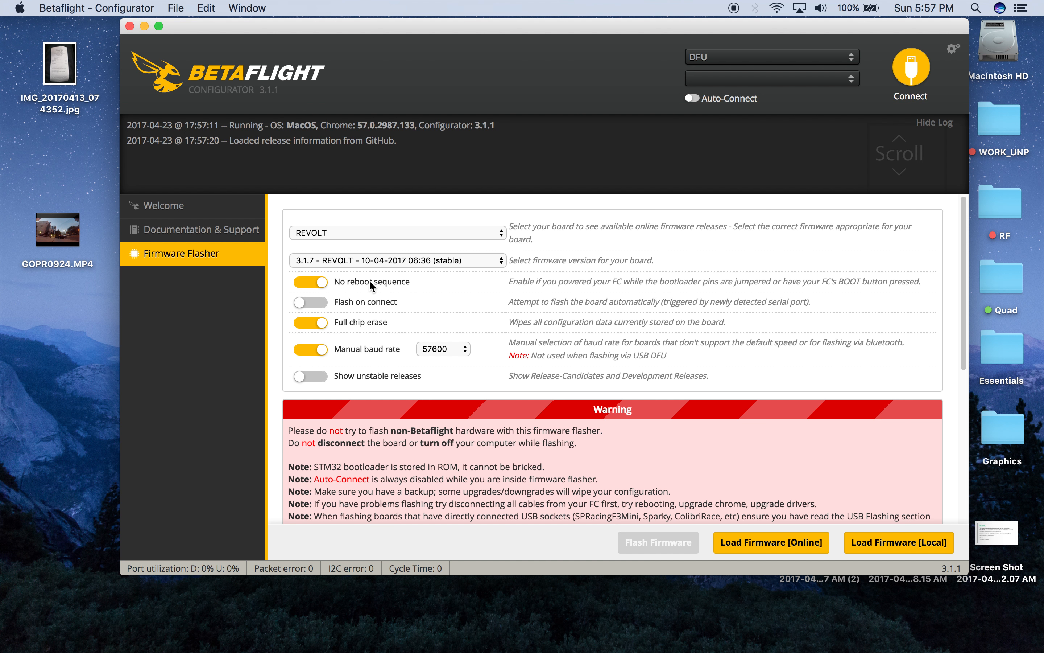
mouse_move(371, 288)
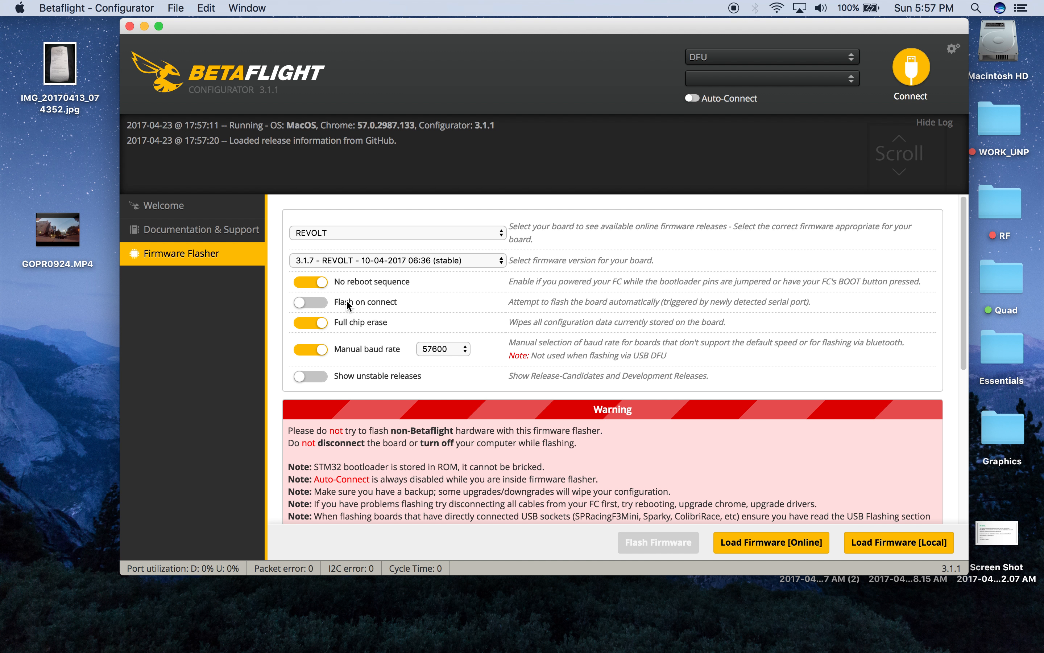
mouse_move(692, 506)
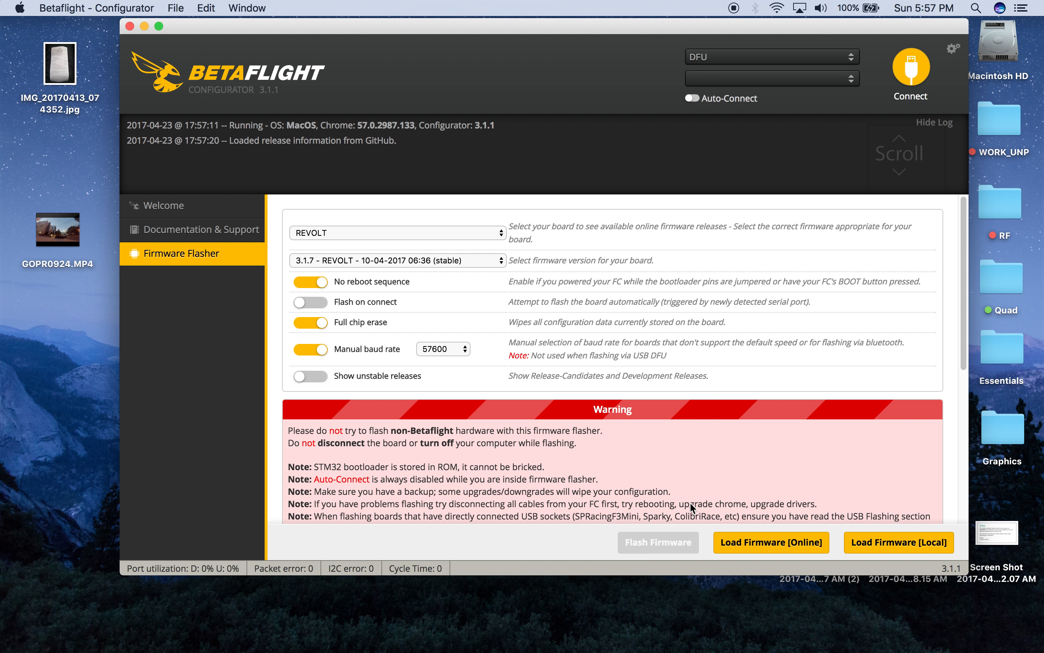
click(771, 542)
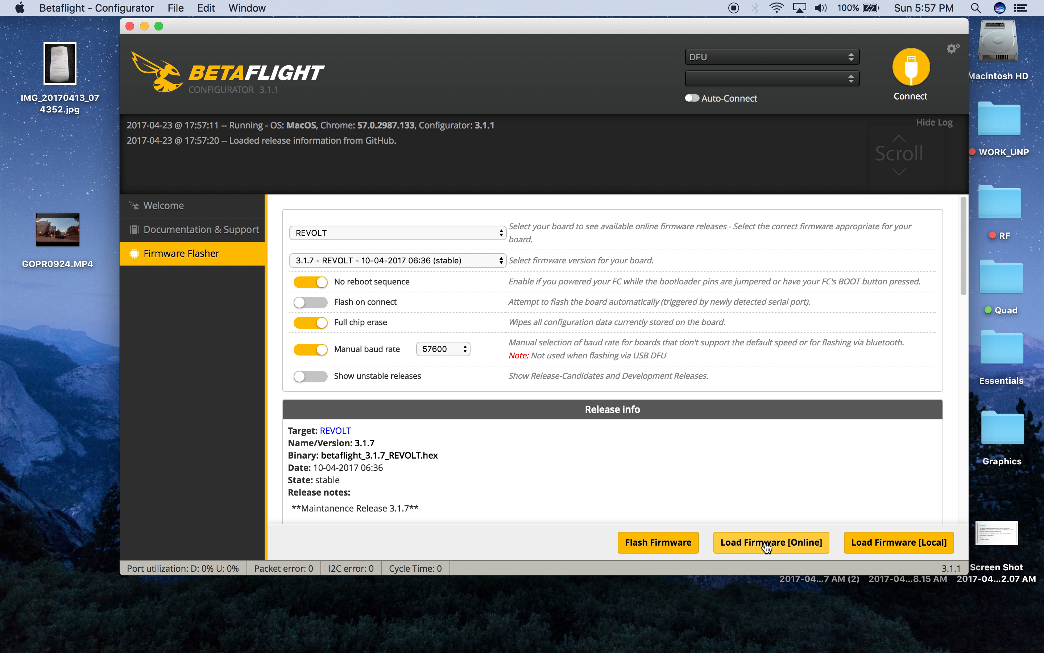
Flash the loaded REVOLT 3.1.7 firmware onto the board until programming reports successful
click(771, 542)
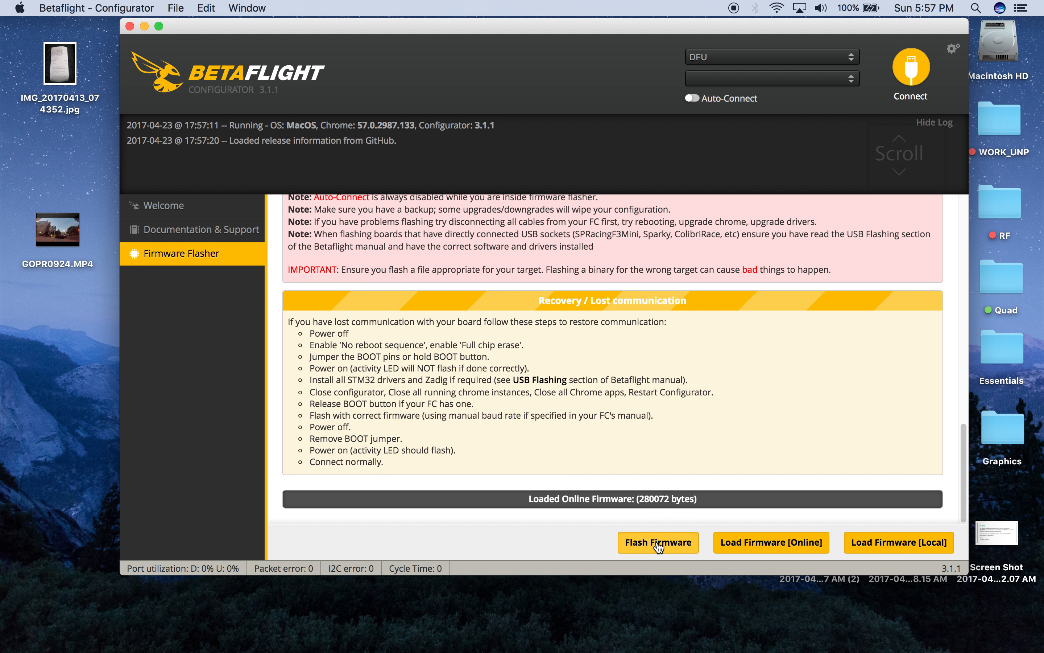
click(657, 542)
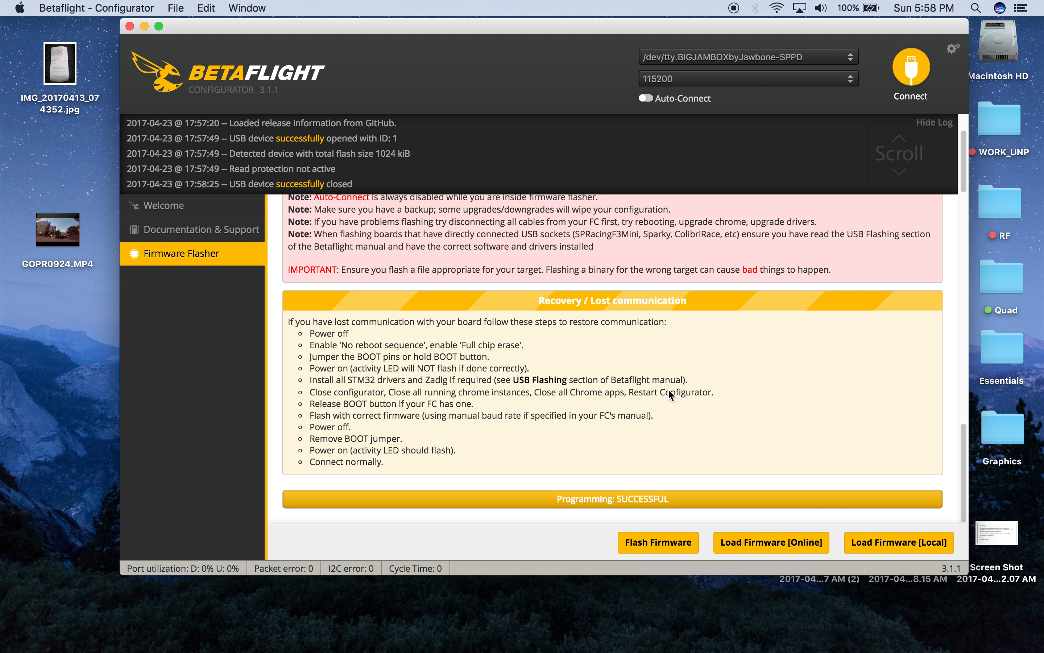
mouse_move(557, 62)
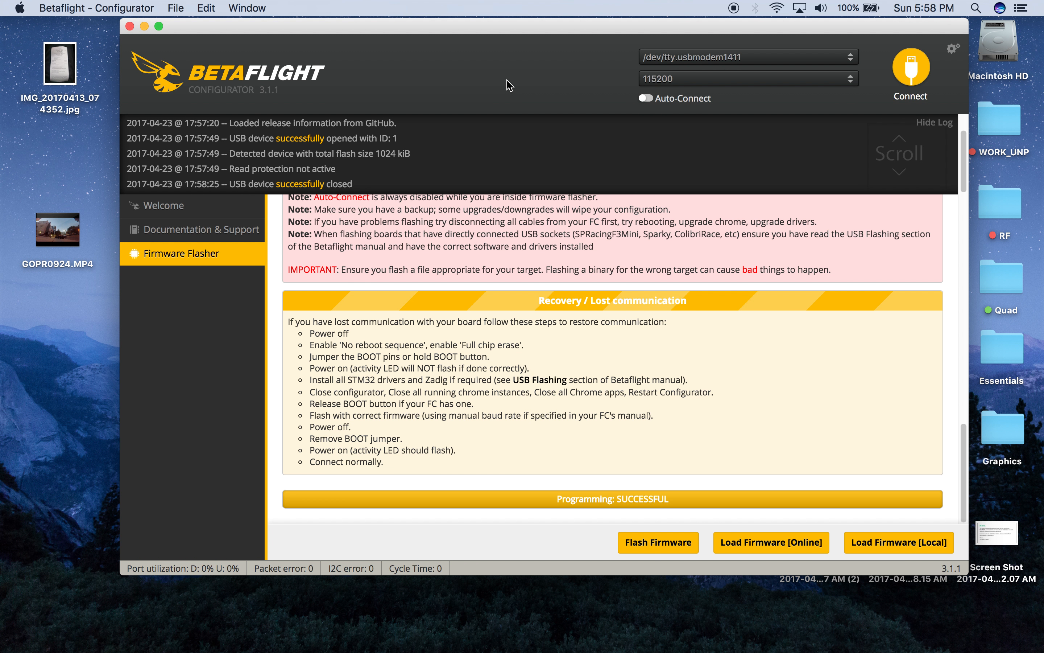
mouse_move(661, 74)
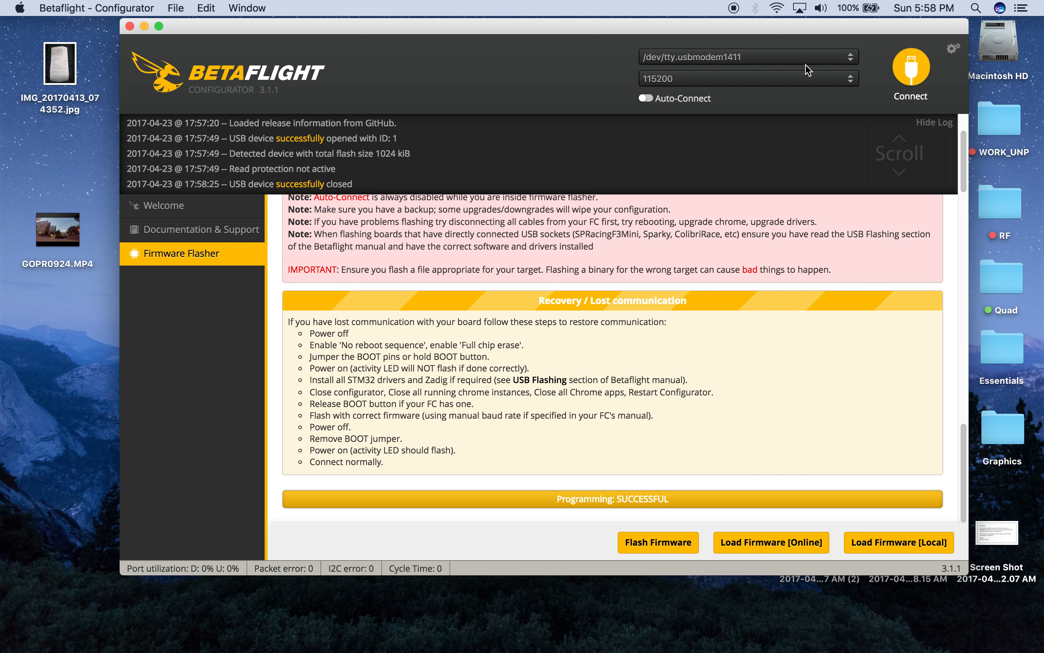
Connect to the board running Betaflight 3.1.7 and go to its Configuration page
click(909, 70)
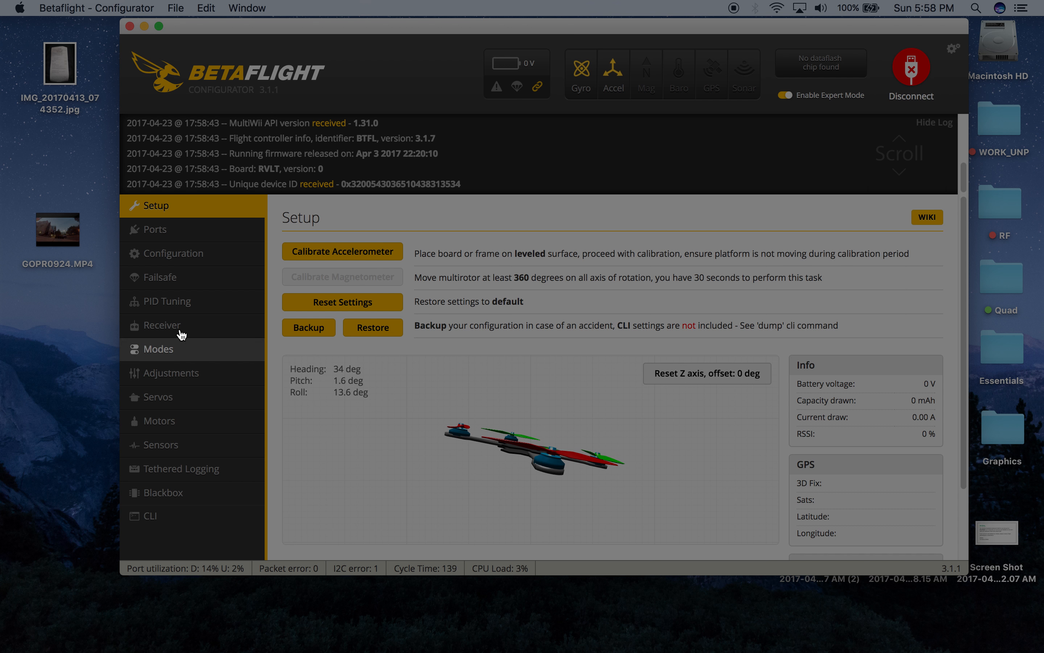
click(175, 253)
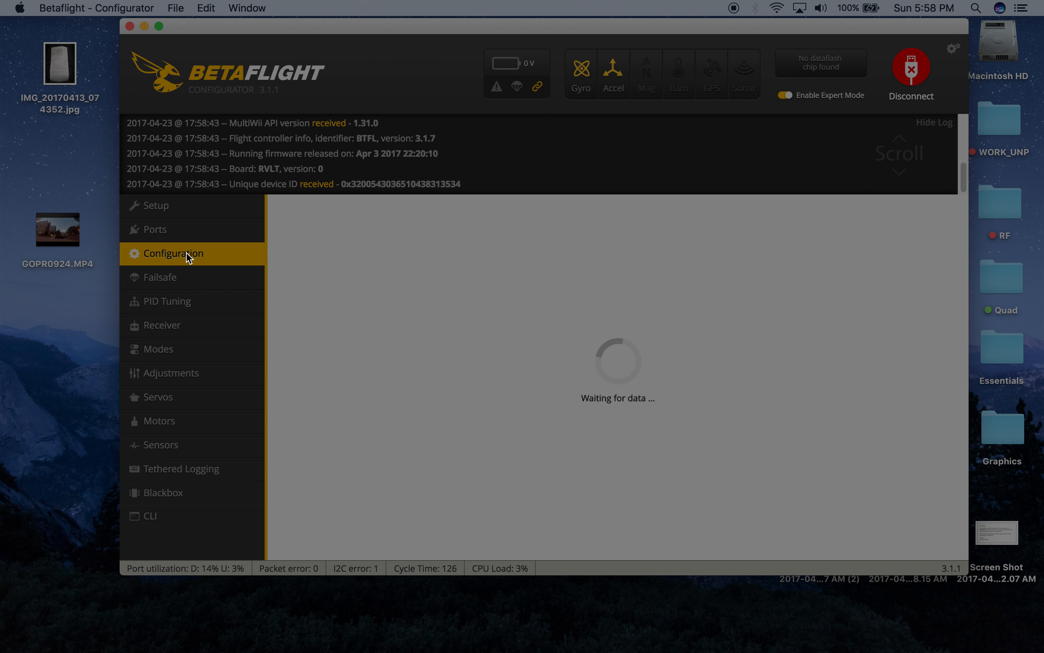
Set the motor protocol to MULTISHOT, pick the new PID loop frequency, and enter a separated motor PWM speed of 16000
click(177, 253)
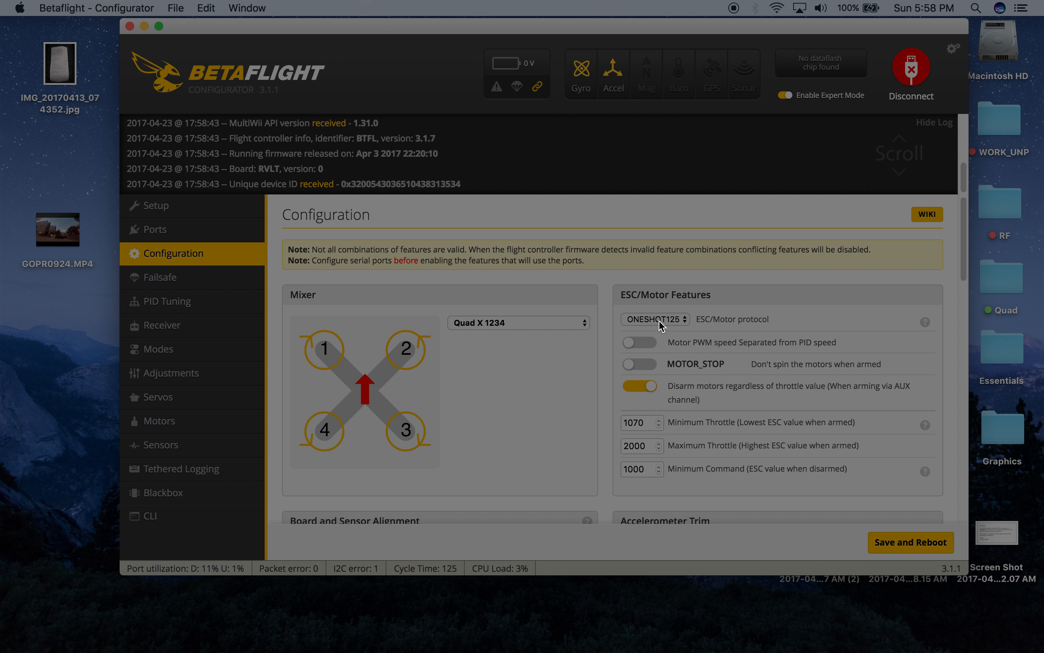
click(654, 319)
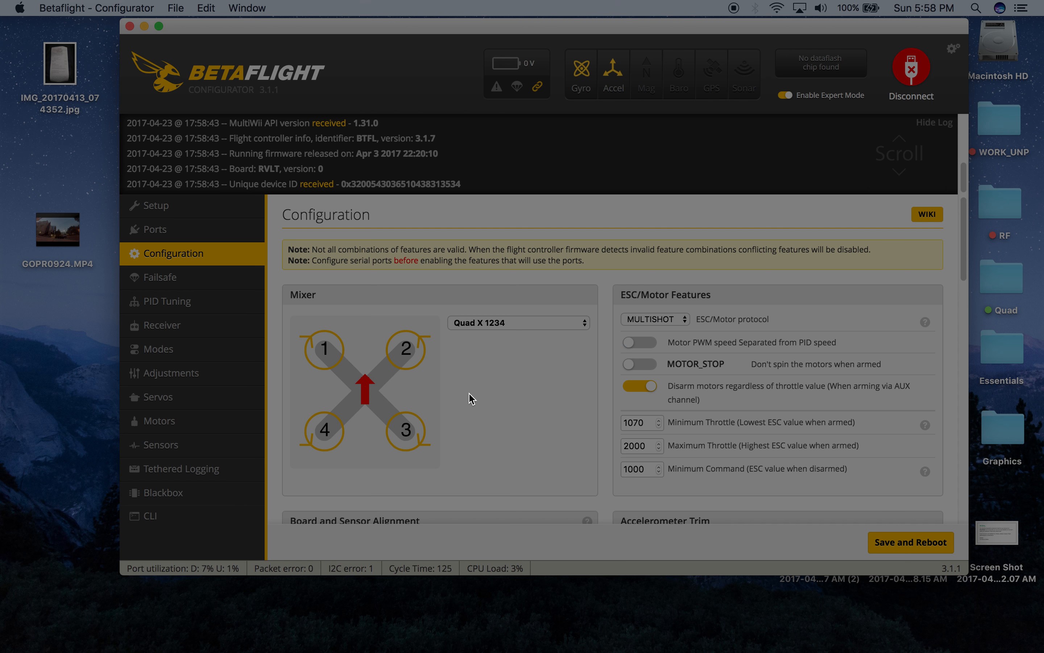
scroll(down, 3)
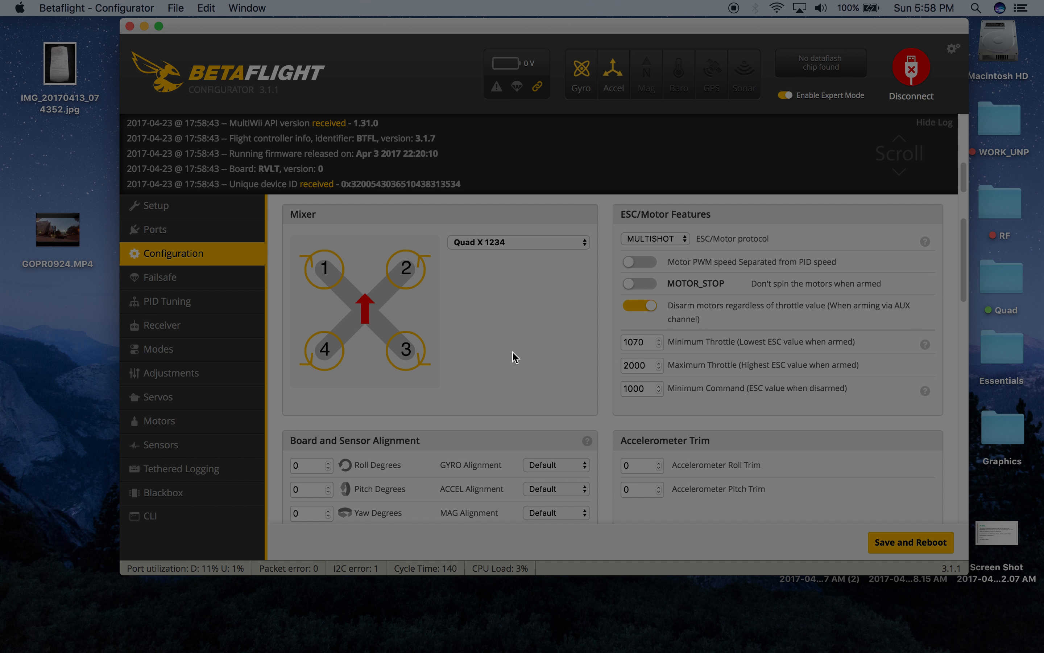
mouse_move(503, 32)
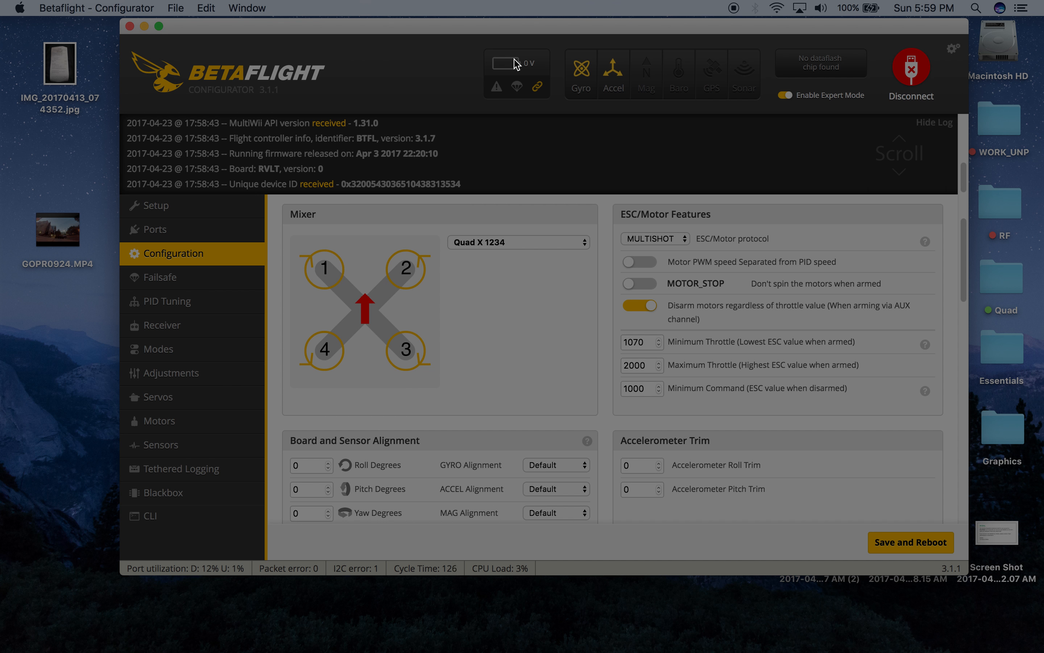
mouse_move(521, 291)
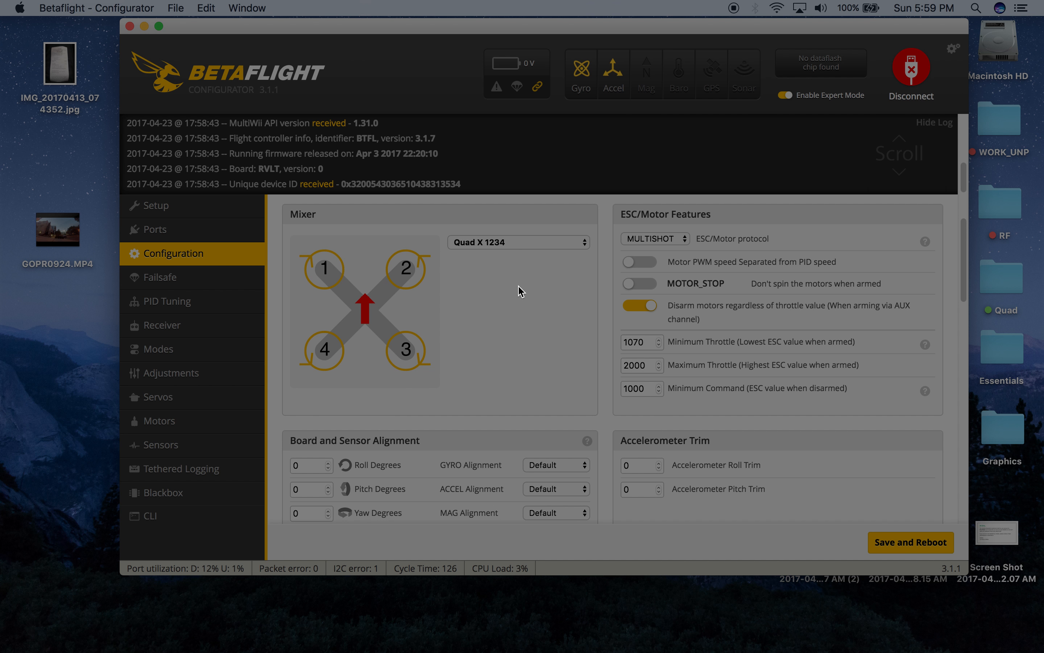
scroll(down, 3)
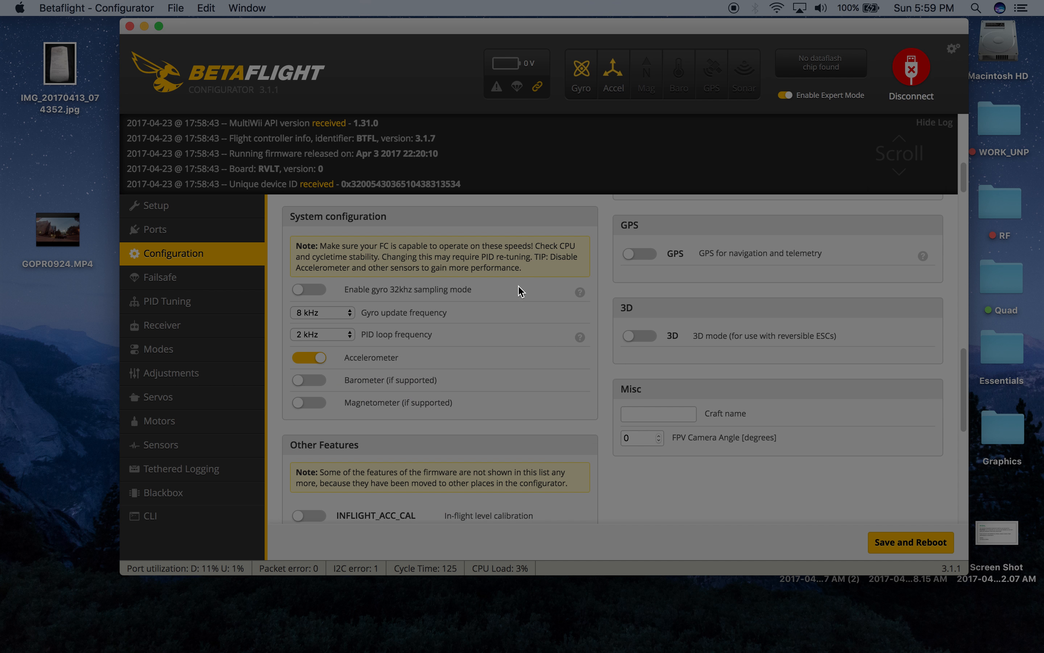
click(321, 333)
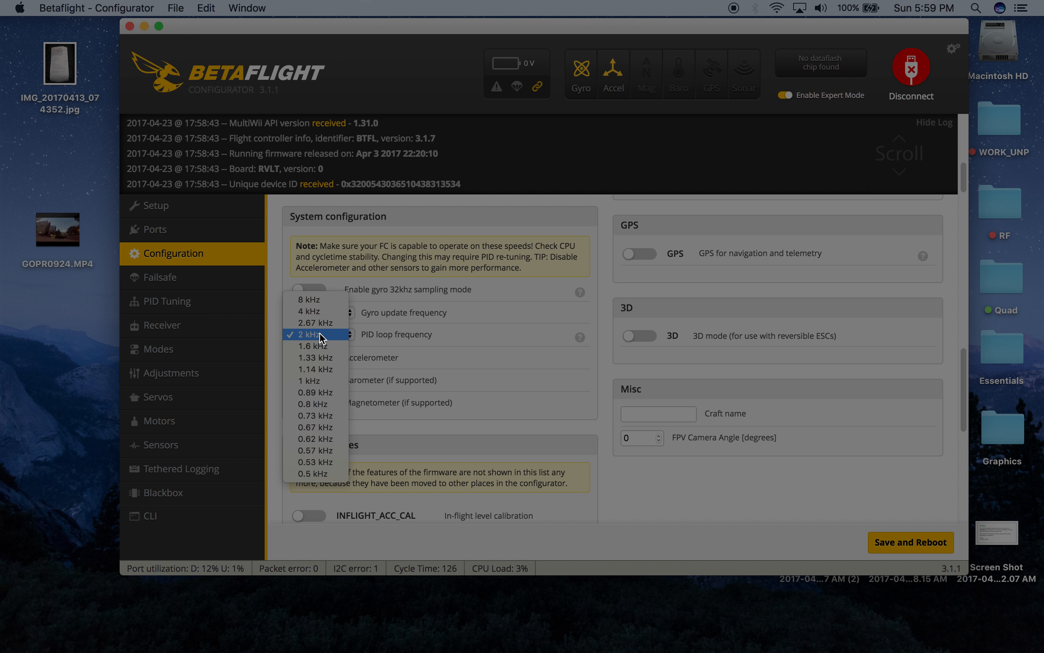
click(309, 298)
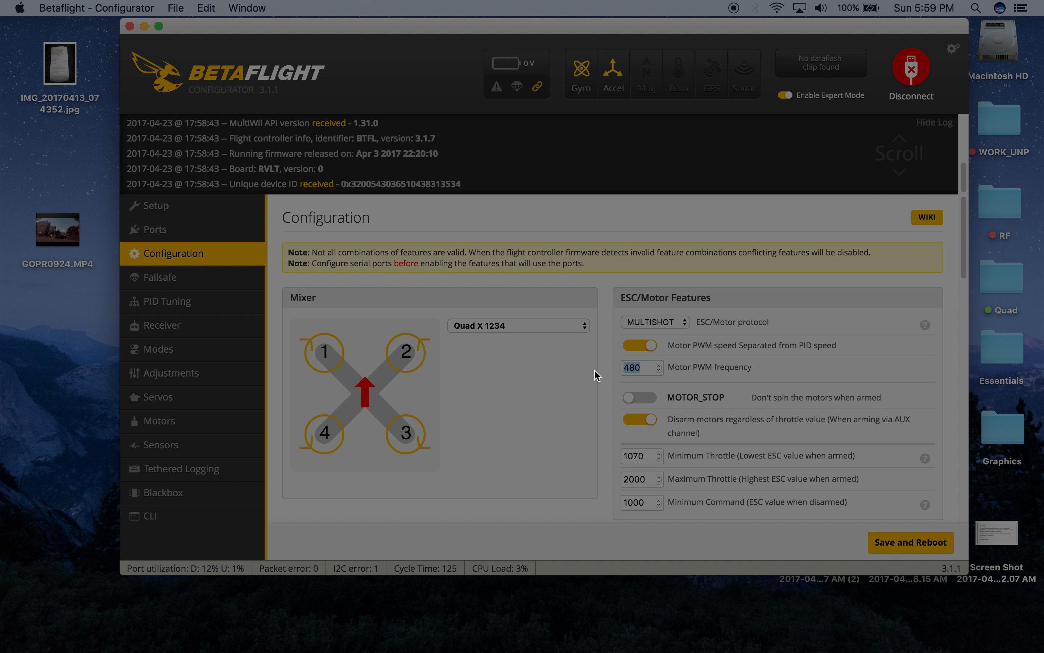
text(16000)
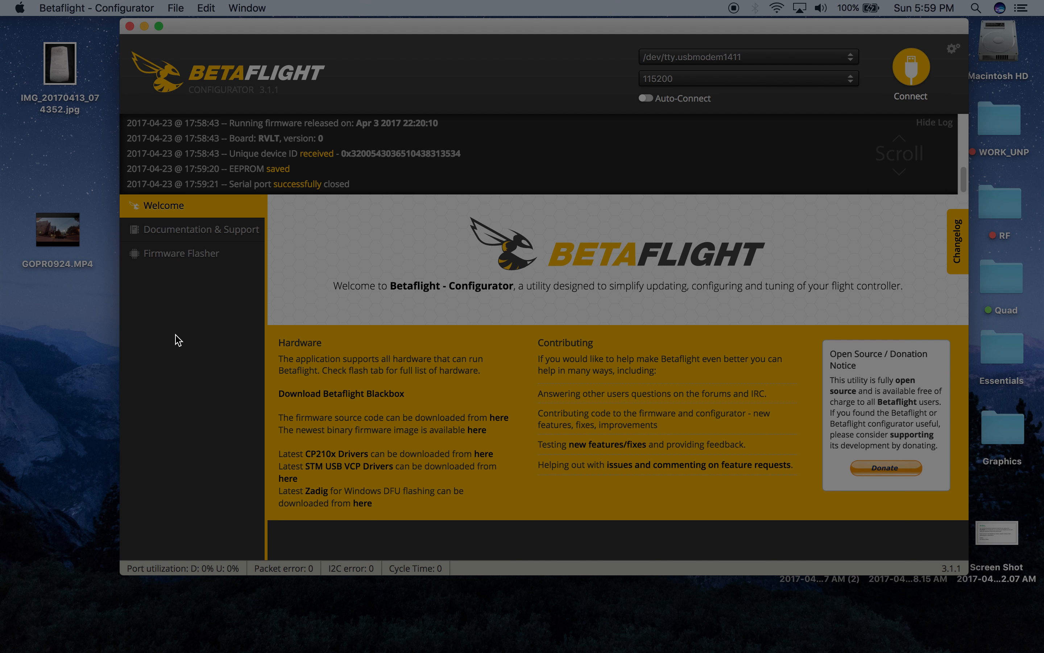
mouse_move(913, 69)
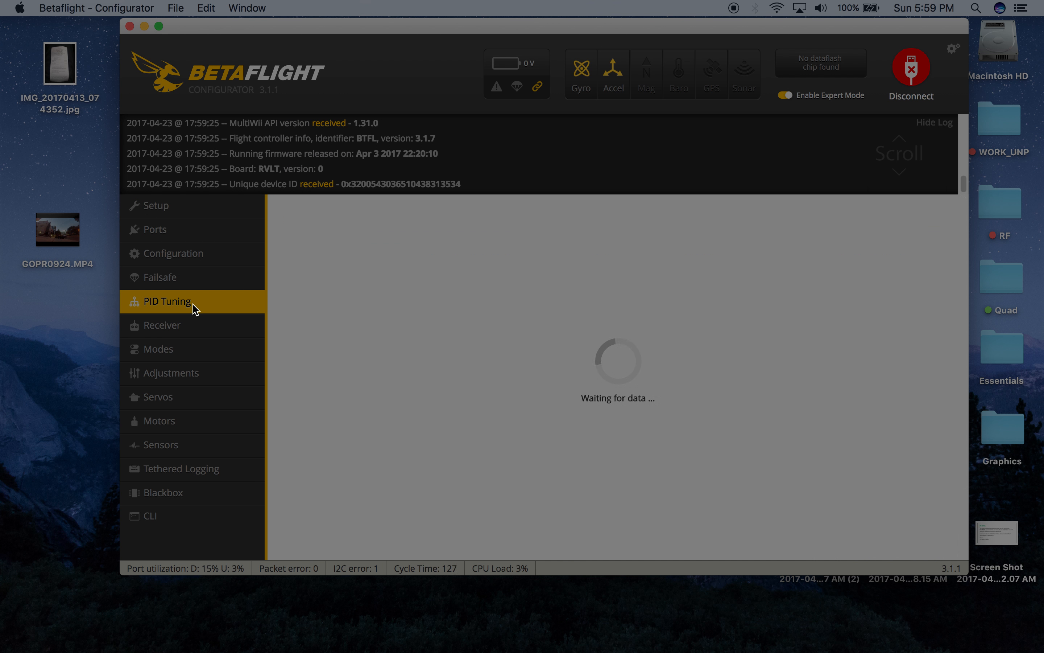
In Filter Settings, set Gyro Notch Filter 1 and 2 frequencies to 0 and save to the board
click(459, 298)
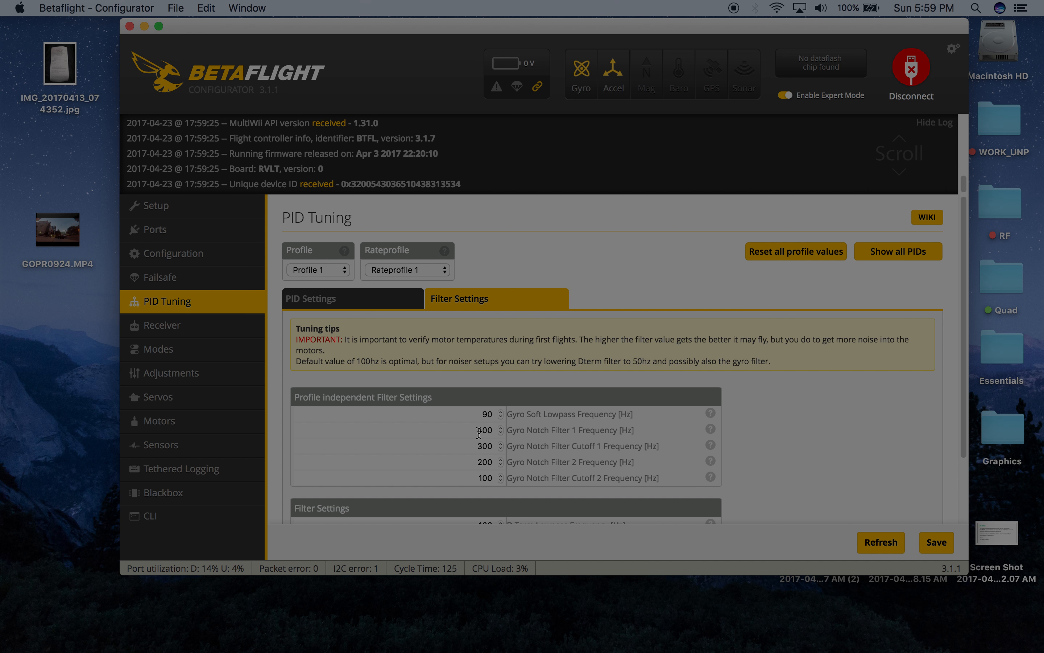
text(4)
text(0)
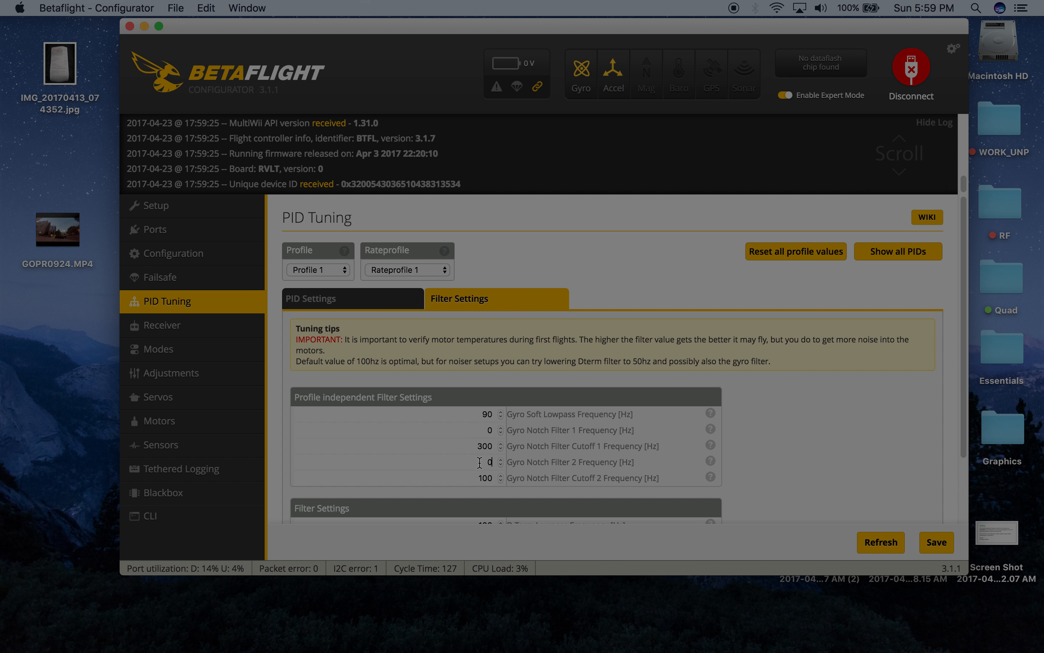
mouse_move(649, 454)
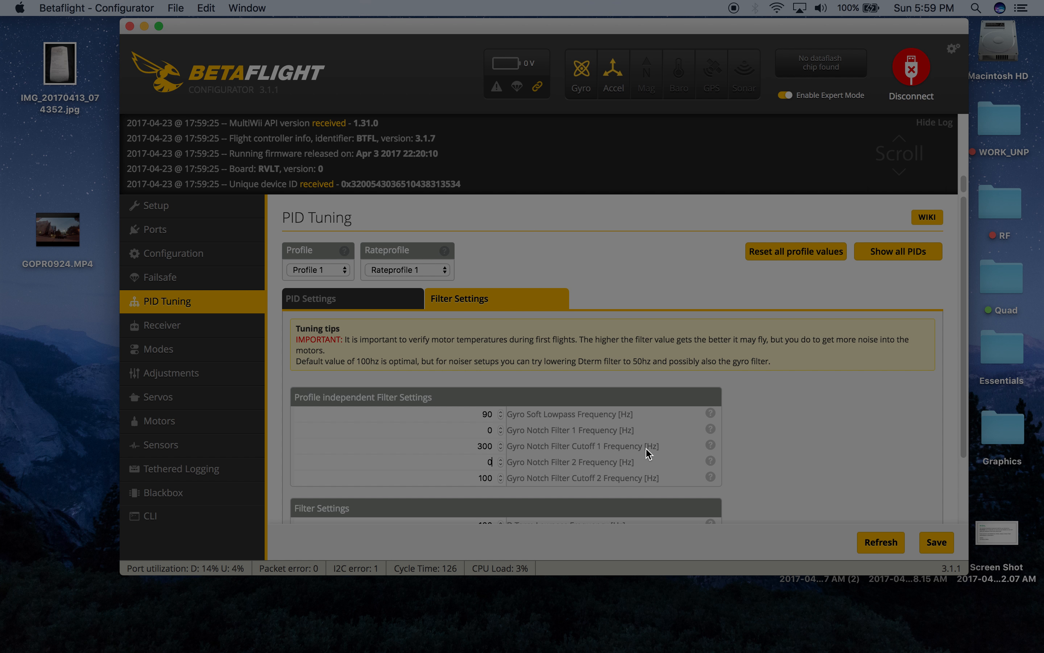
mouse_move(589, 460)
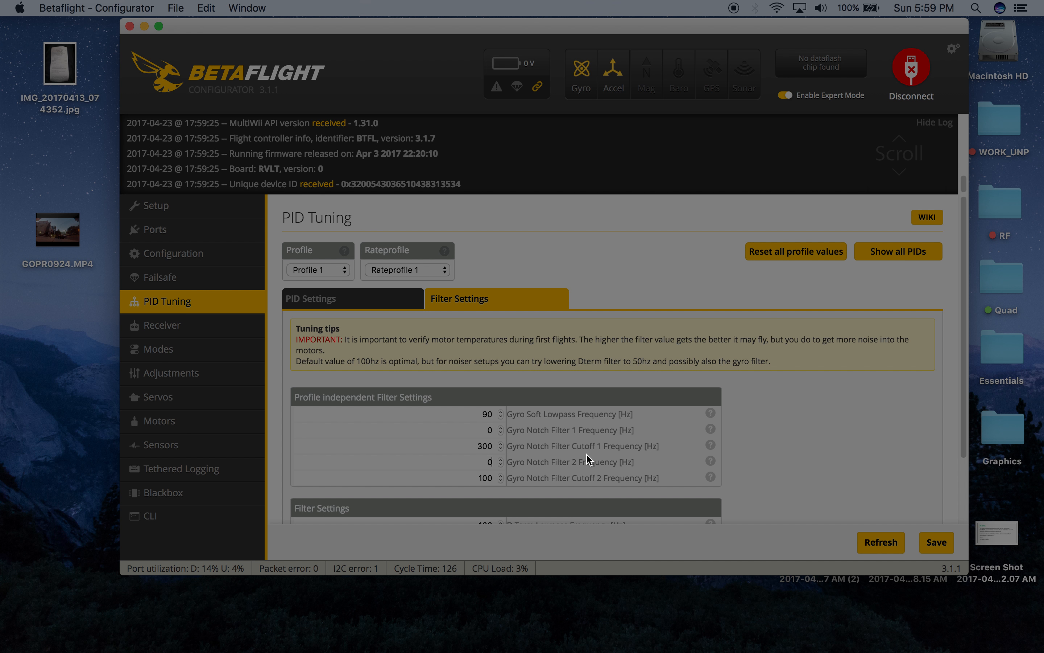
scroll(down, 3)
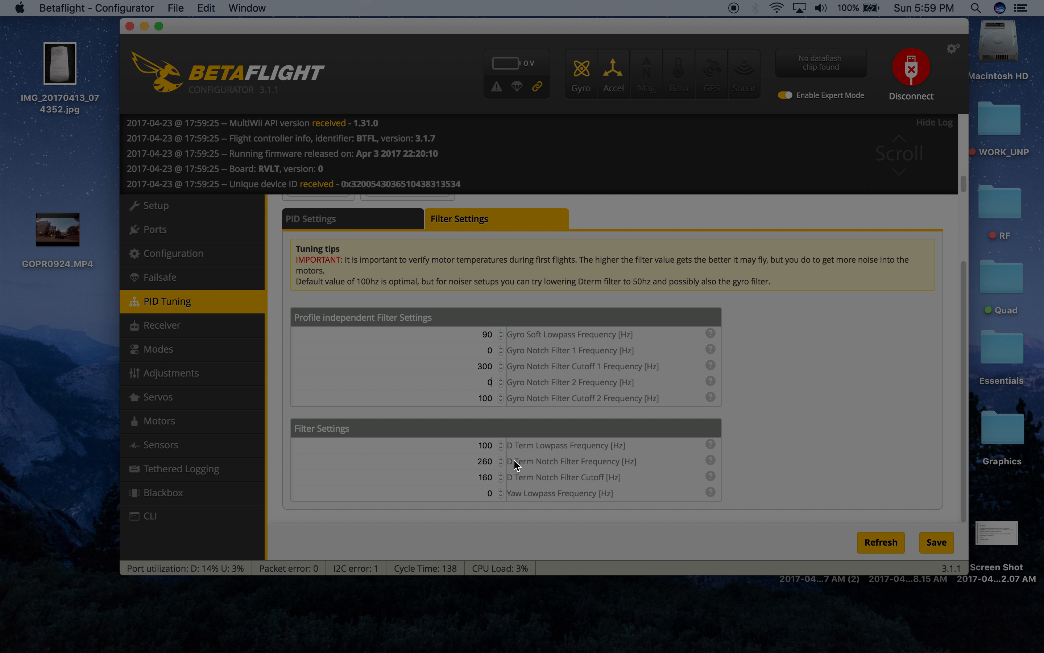
mouse_move(522, 469)
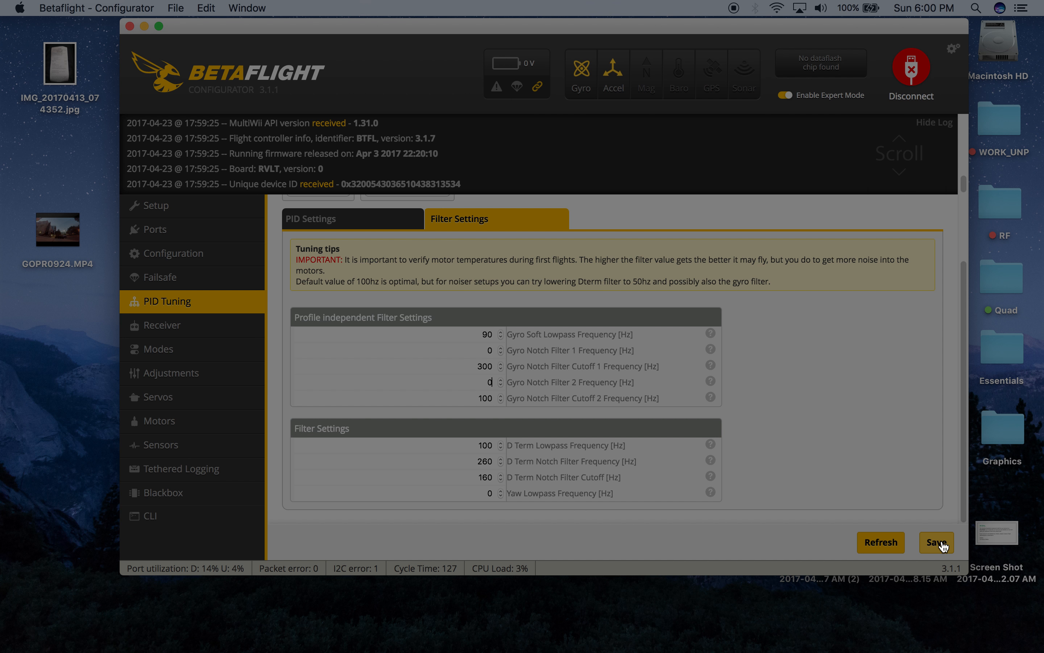
click(936, 543)
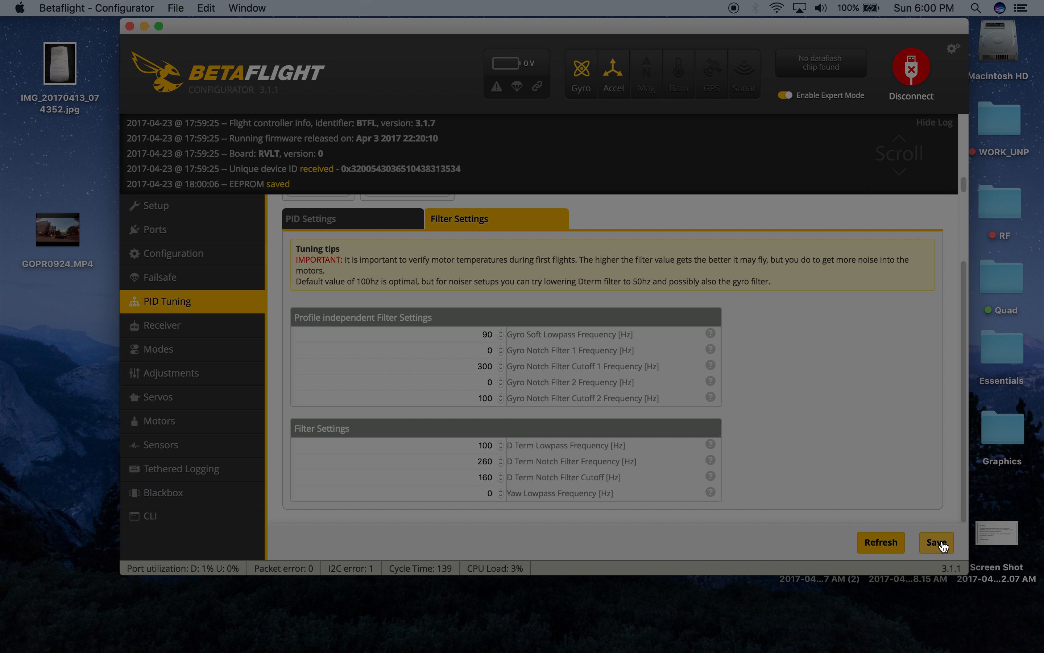
click(936, 542)
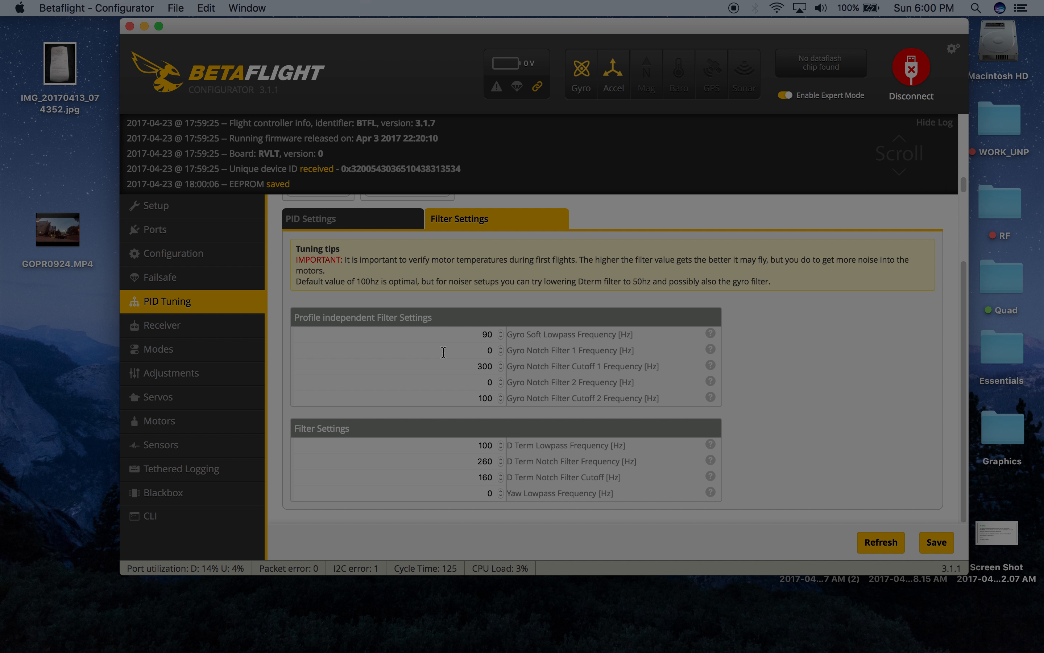
Switch to the CLI tab so a command prompt is ready
click(160, 516)
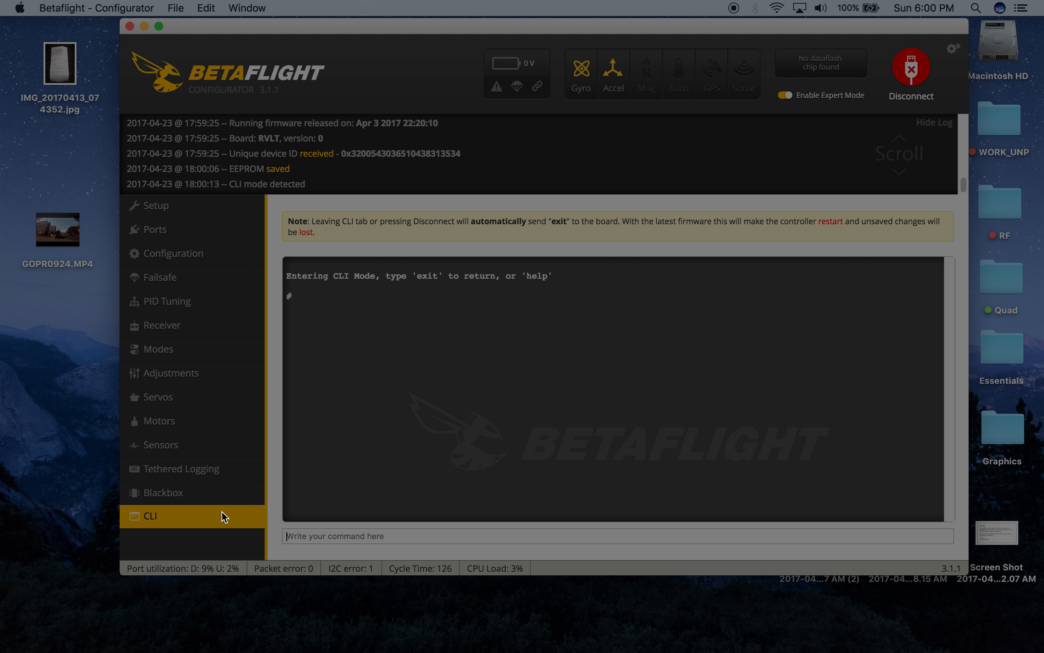
mouse_move(364, 409)
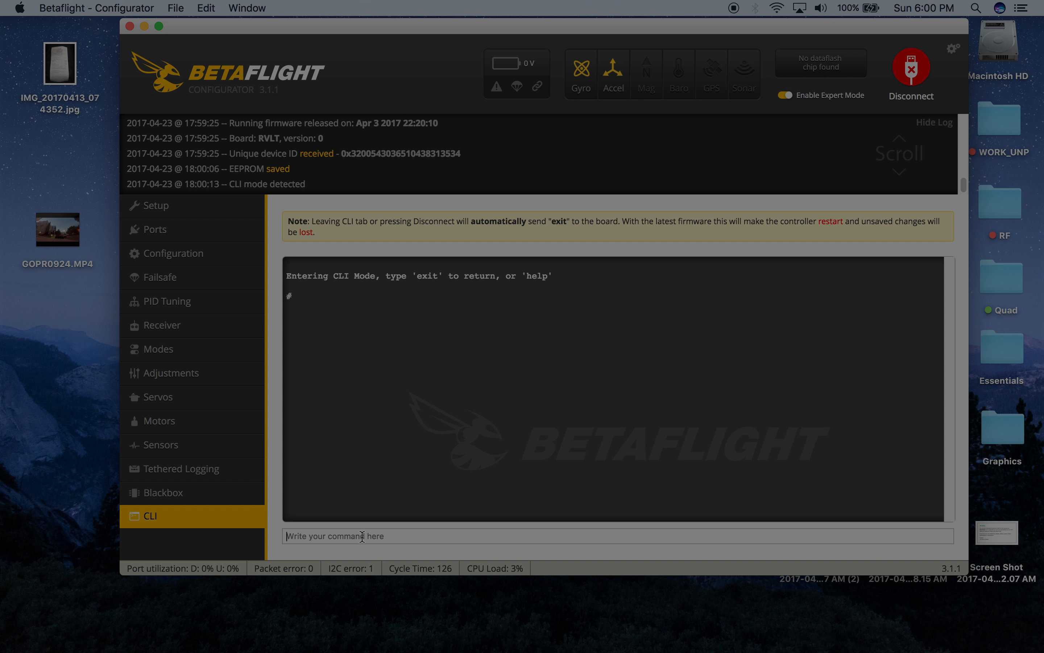
text(get)
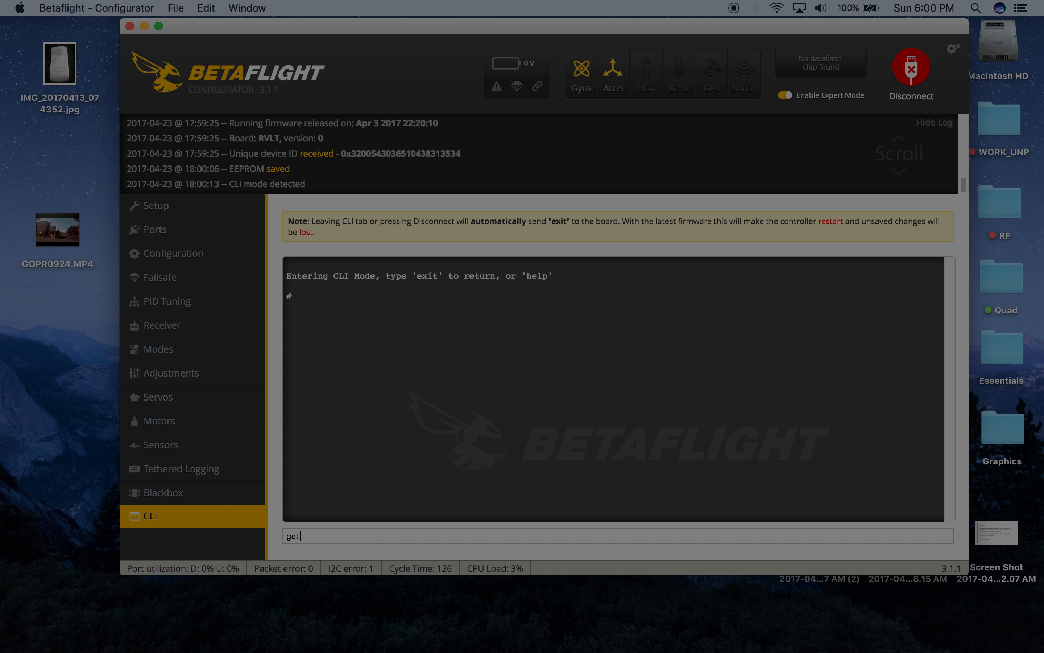
text(lowpass)
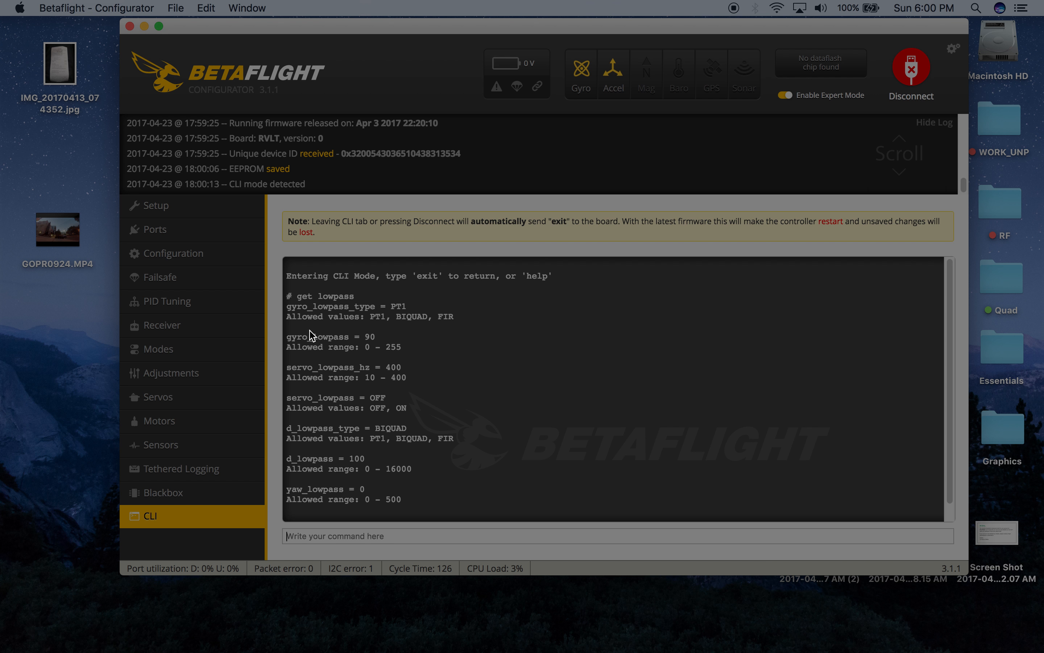
mouse_move(294, 360)
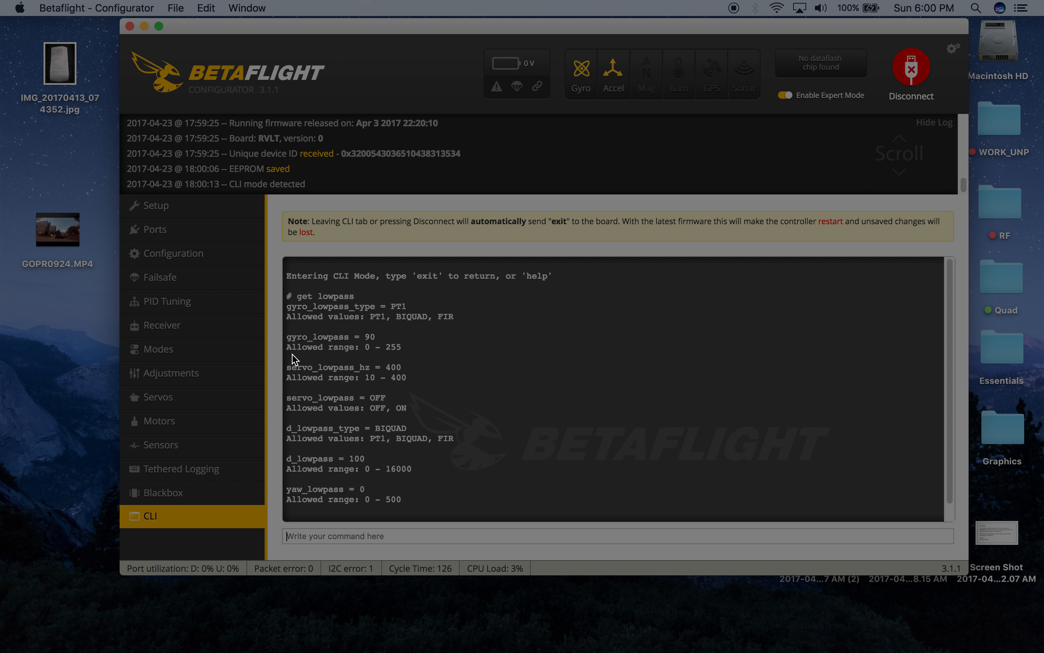
mouse_move(309, 377)
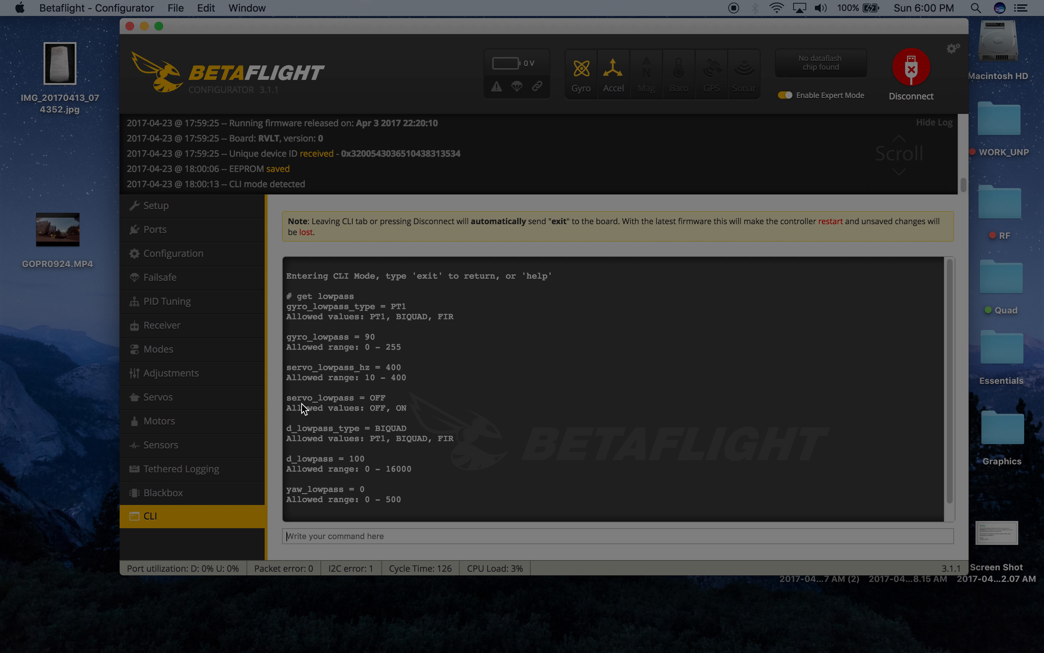
mouse_move(357, 435)
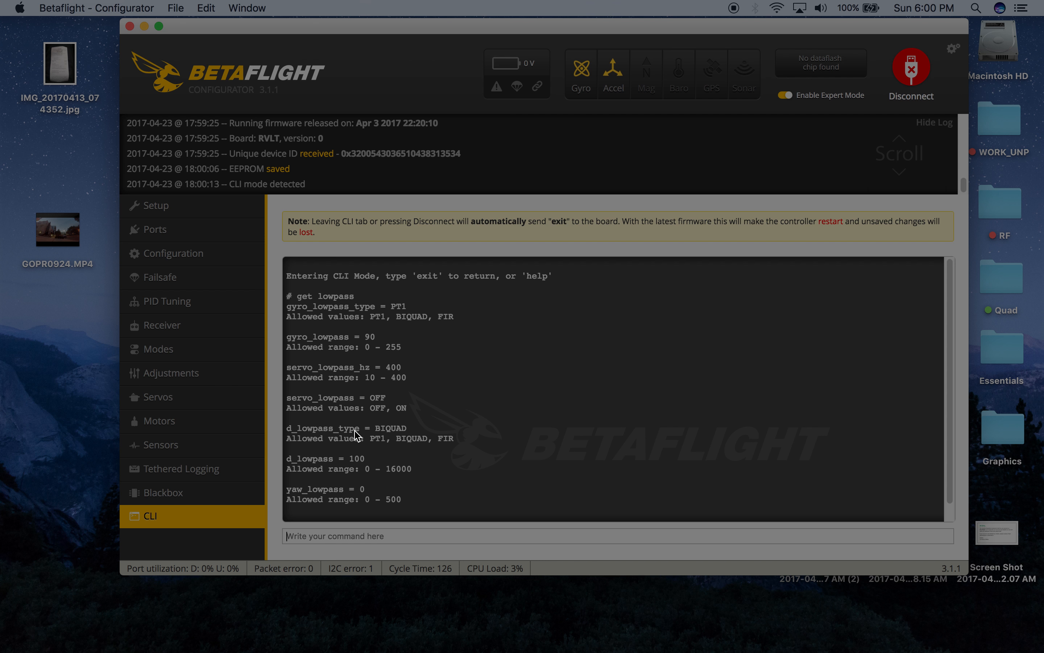
mouse_move(360, 444)
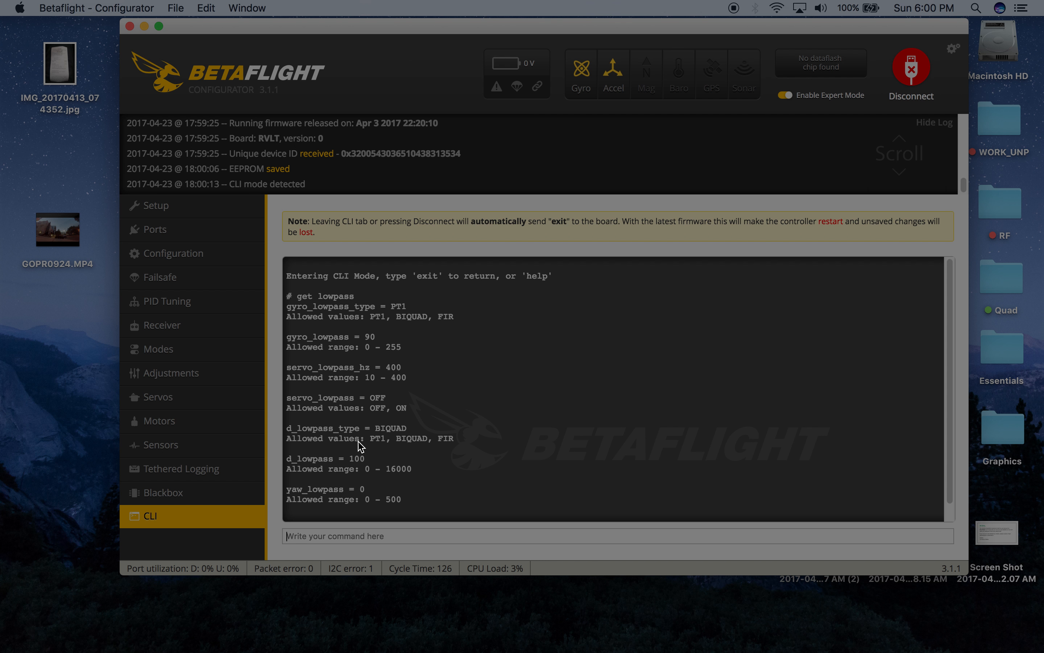
mouse_move(371, 442)
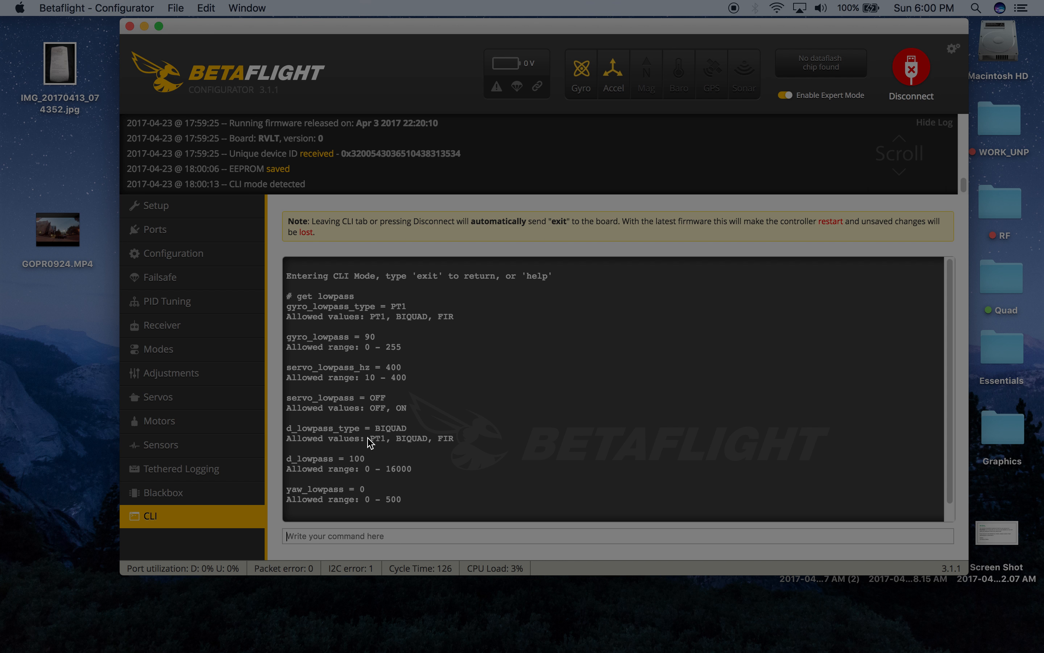
mouse_move(376, 446)
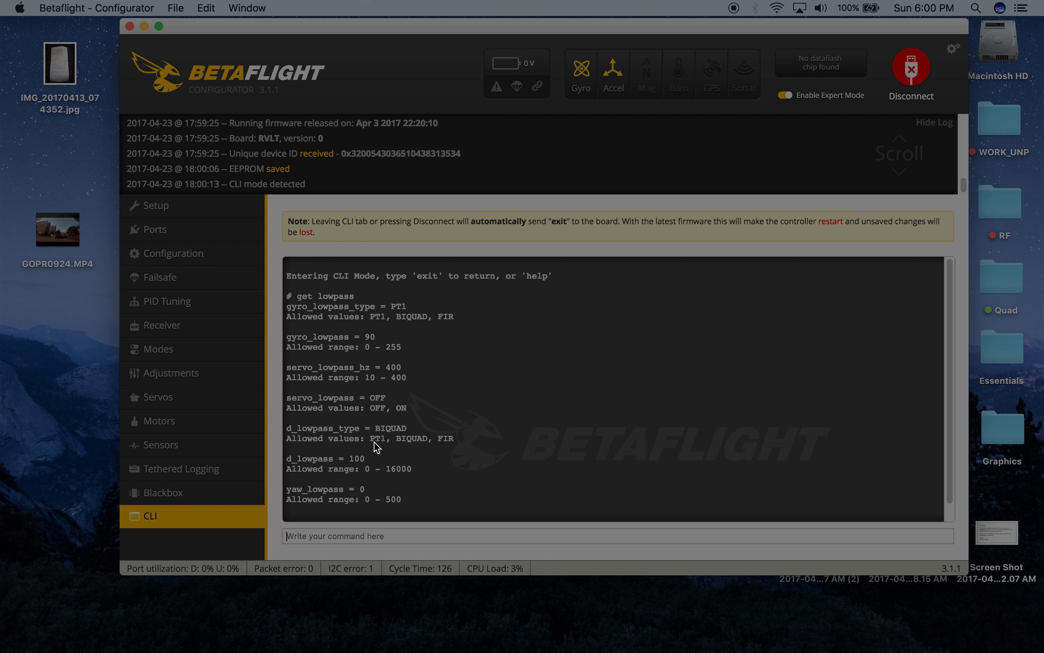
mouse_move(380, 442)
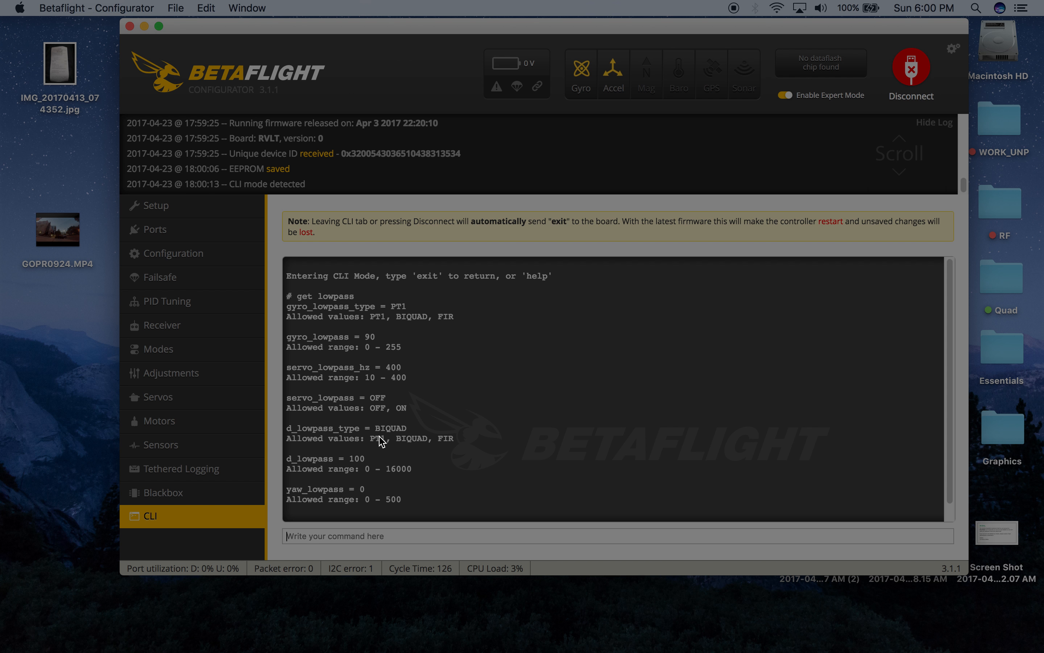
double_click(348, 428)
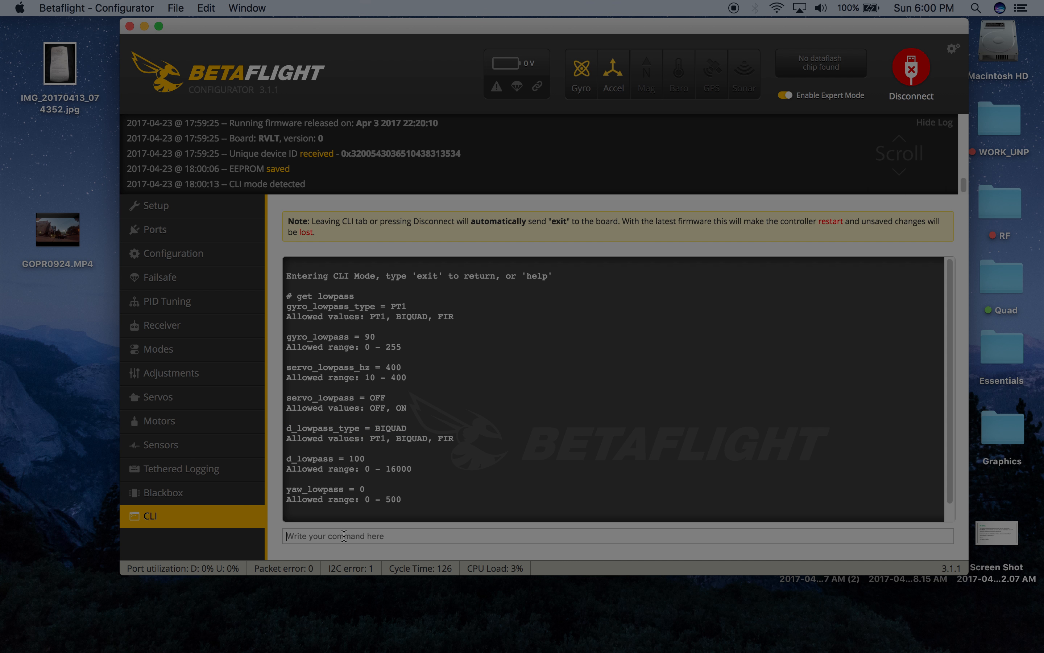
Enter 'set d_lowpass_type = PT1' in the CLI, replacing BIQUAD, and save it to the board
click(343, 535)
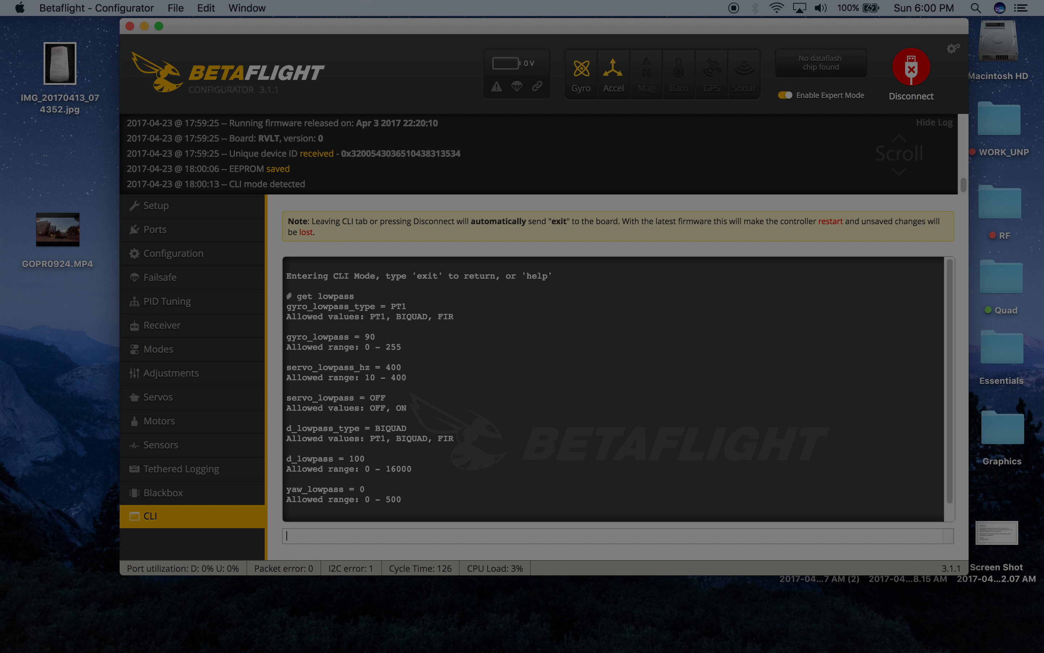
text(set d_lowpass_type = BIQUAD)
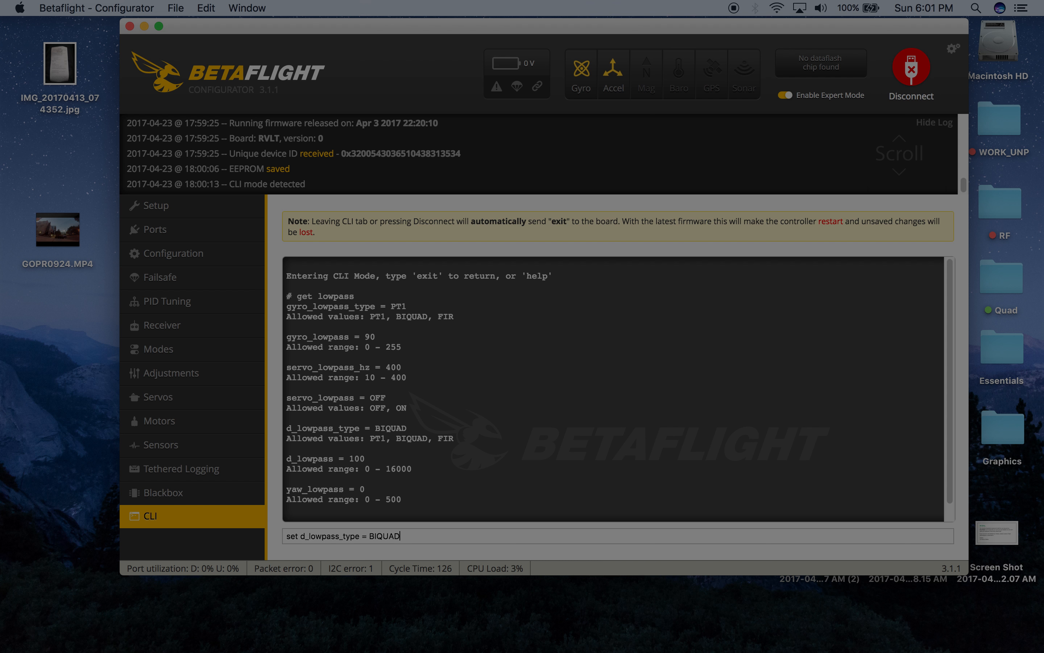
key(Backspace)
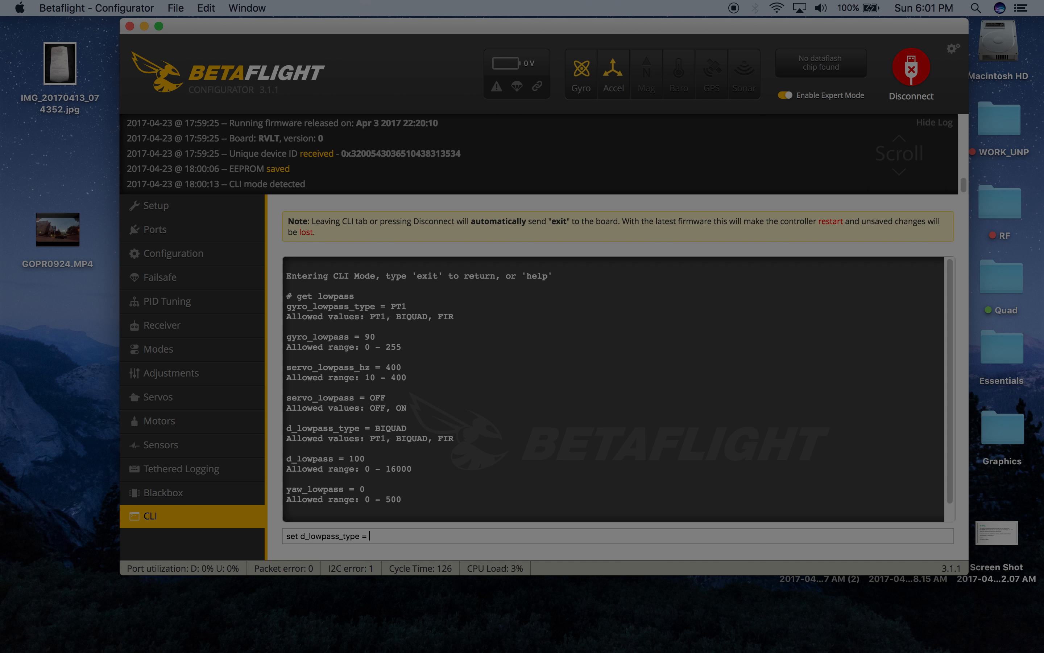
text(PT1)
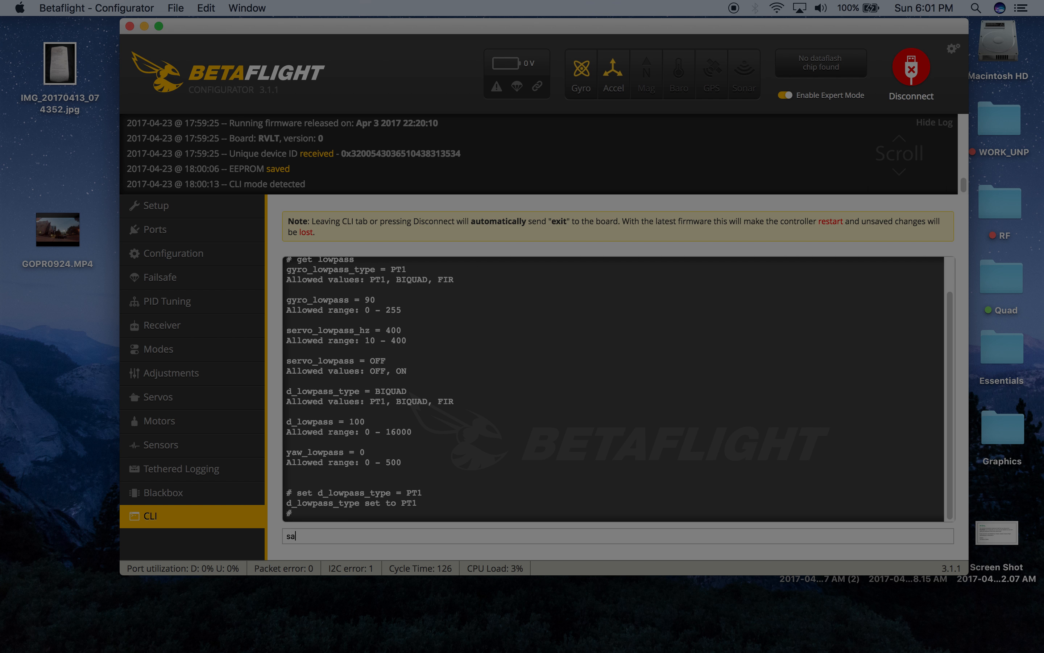
click(910, 68)
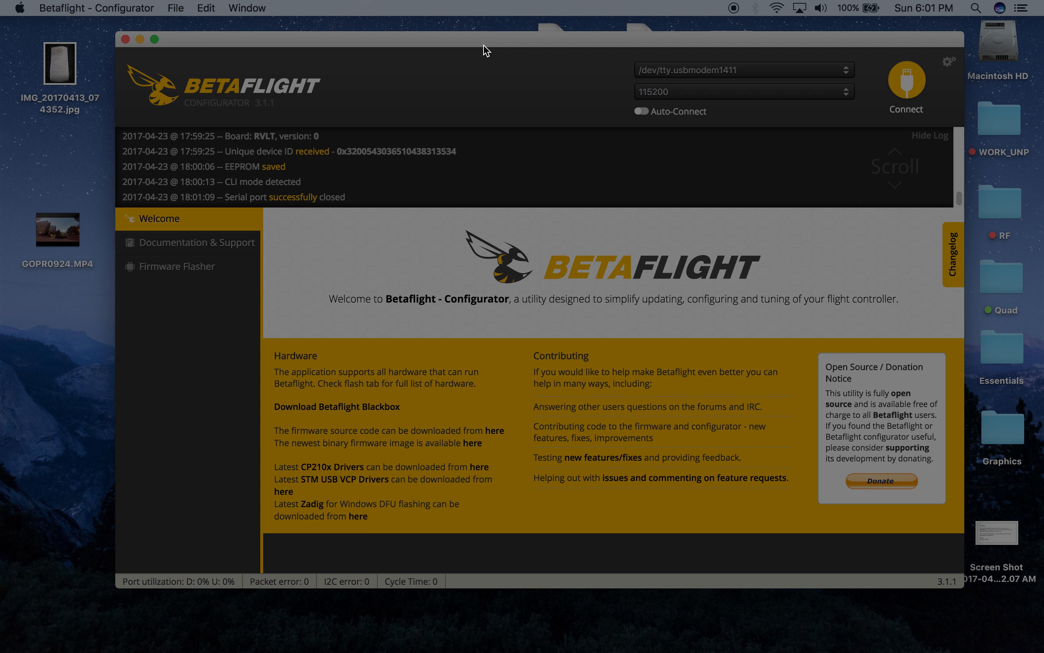
mouse_move(542, 46)
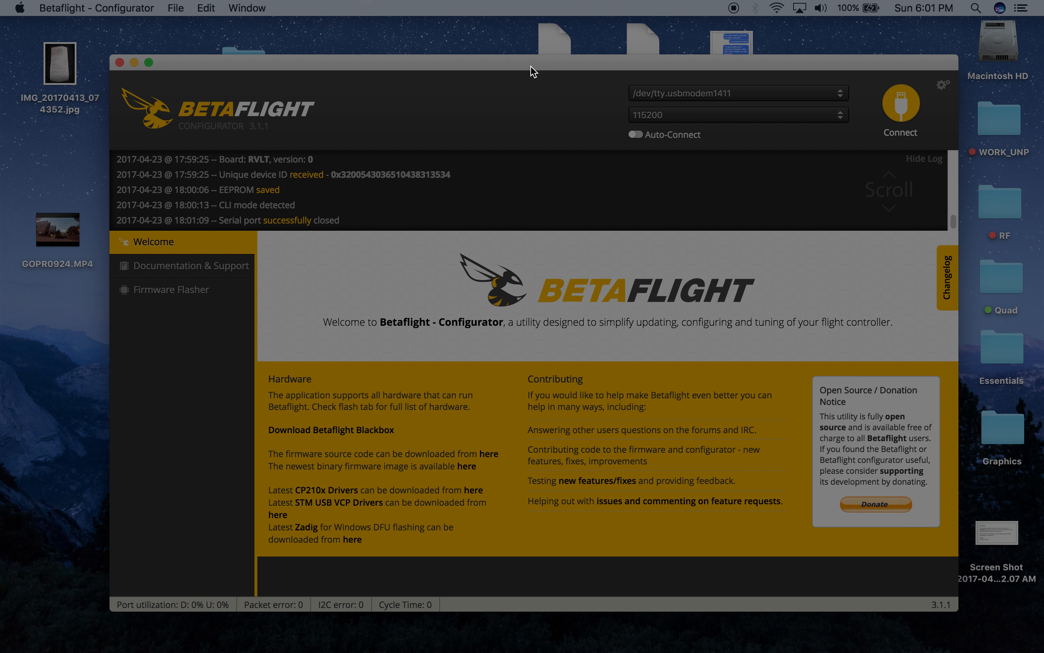
mouse_move(535, 69)
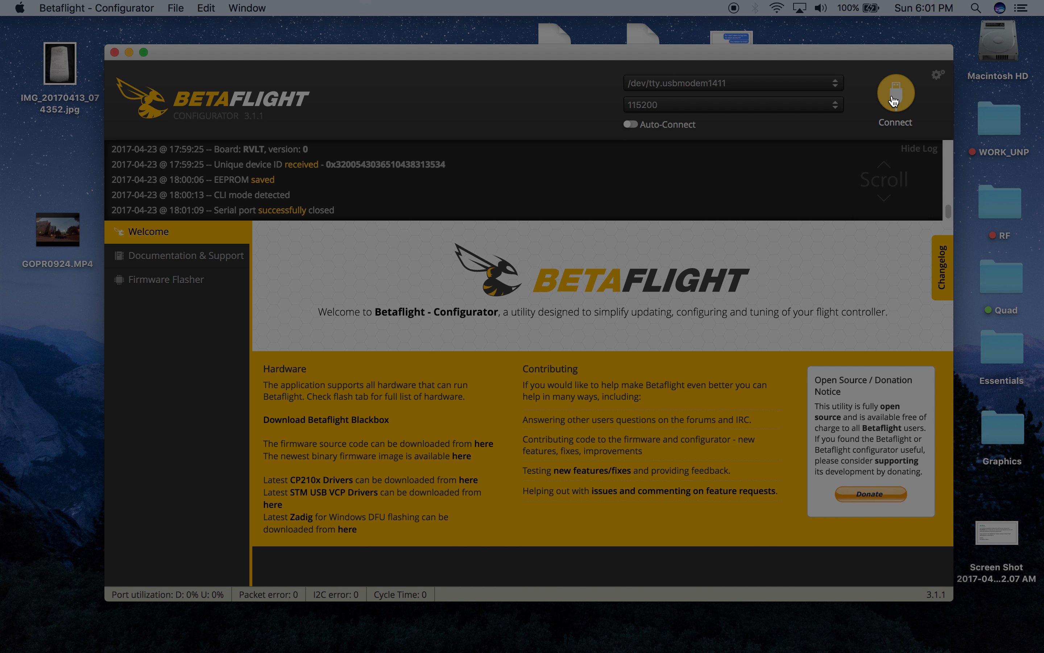
Reconnect to the Revolt board after its reboot, landing on the live Setup page
click(894, 94)
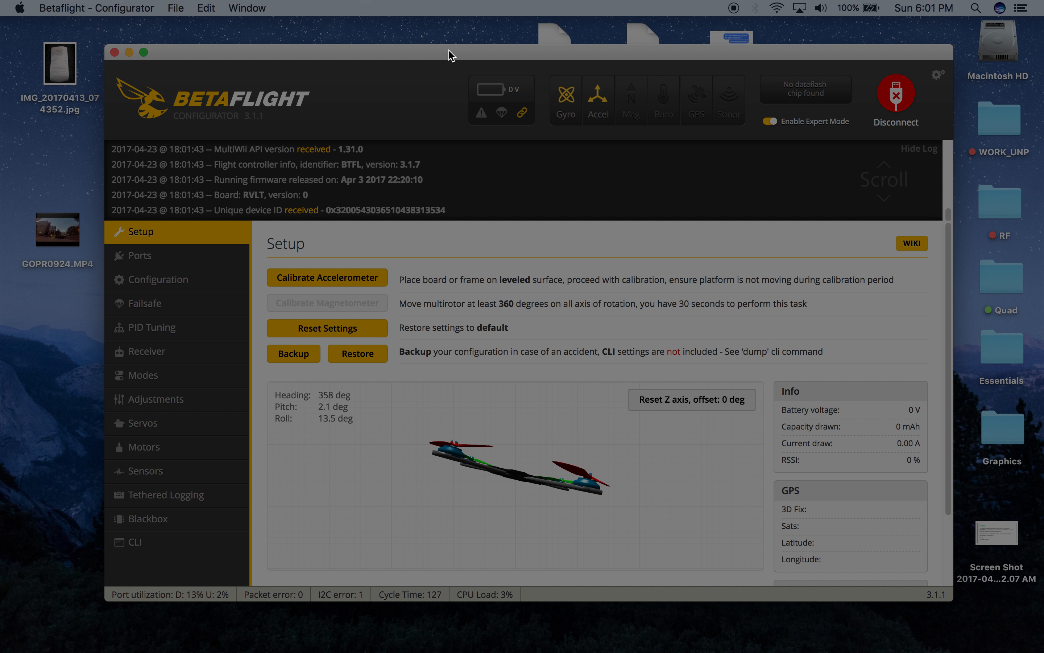
mouse_move(467, 56)
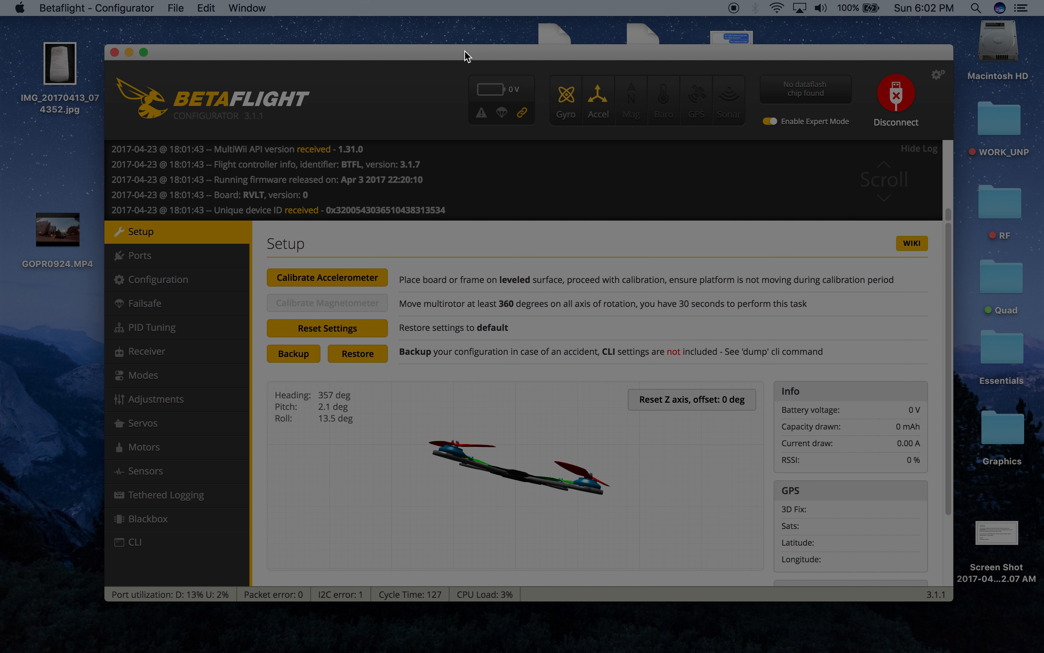
mouse_move(490, 54)
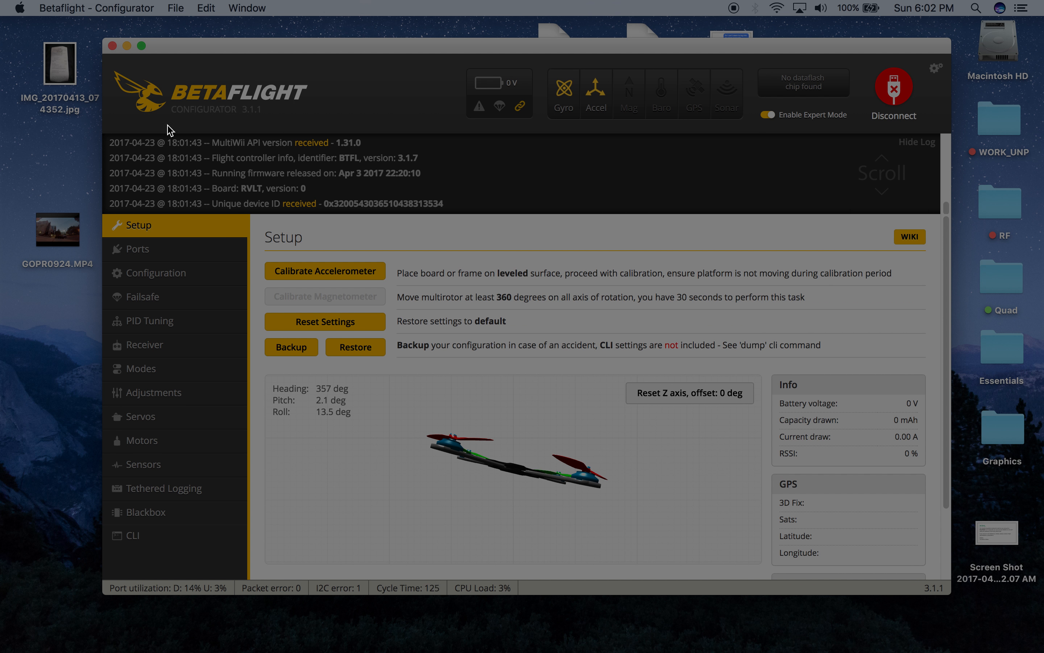
mouse_move(317, 130)
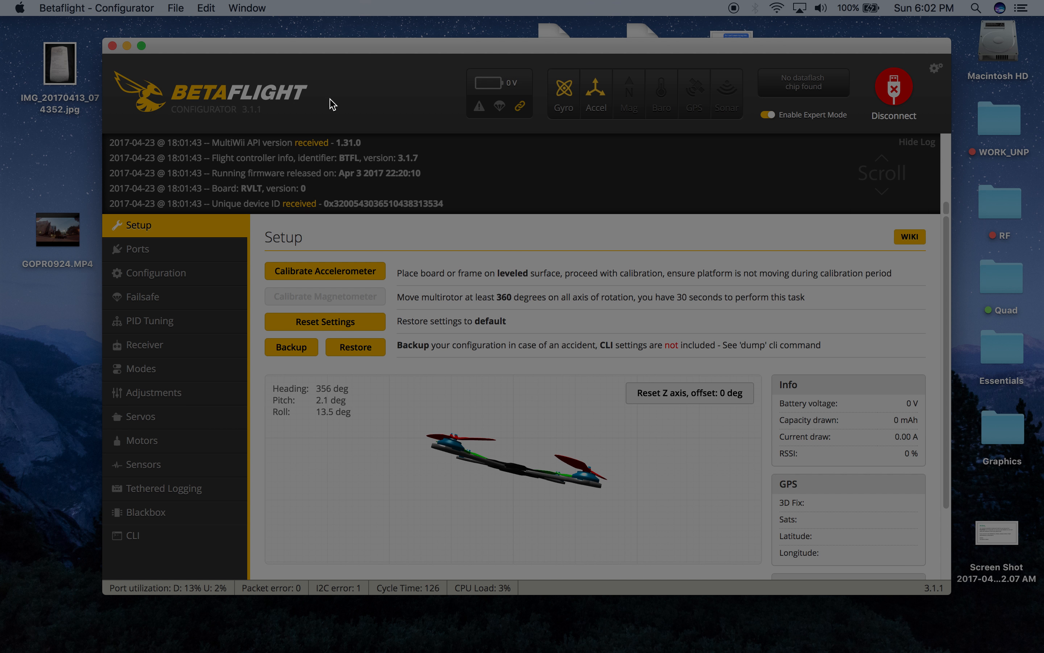
mouse_move(229, 62)
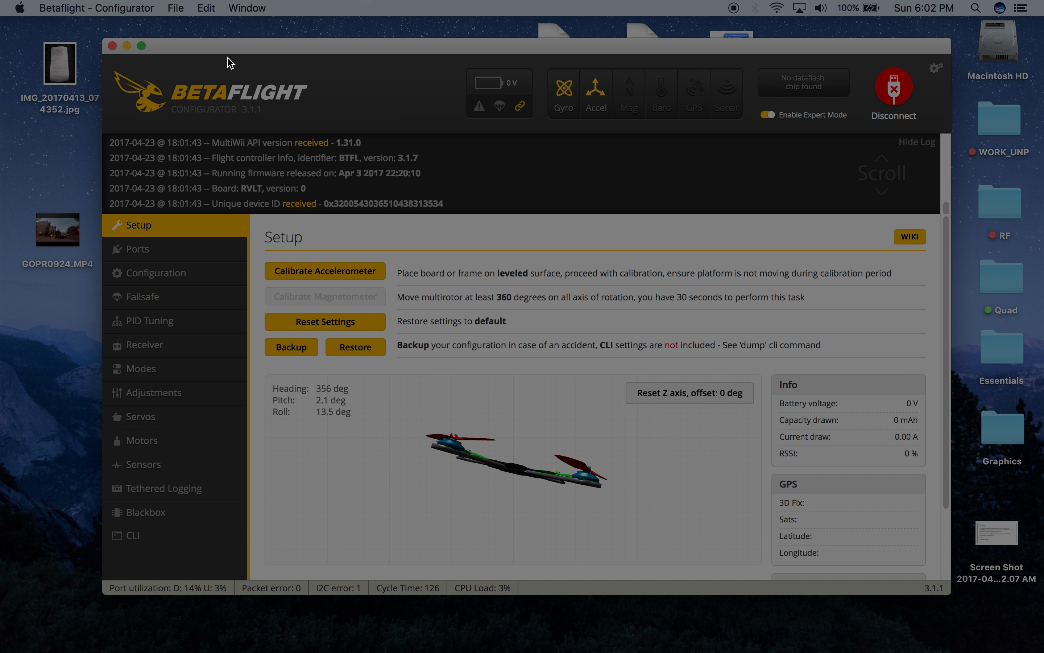
mouse_move(333, 124)
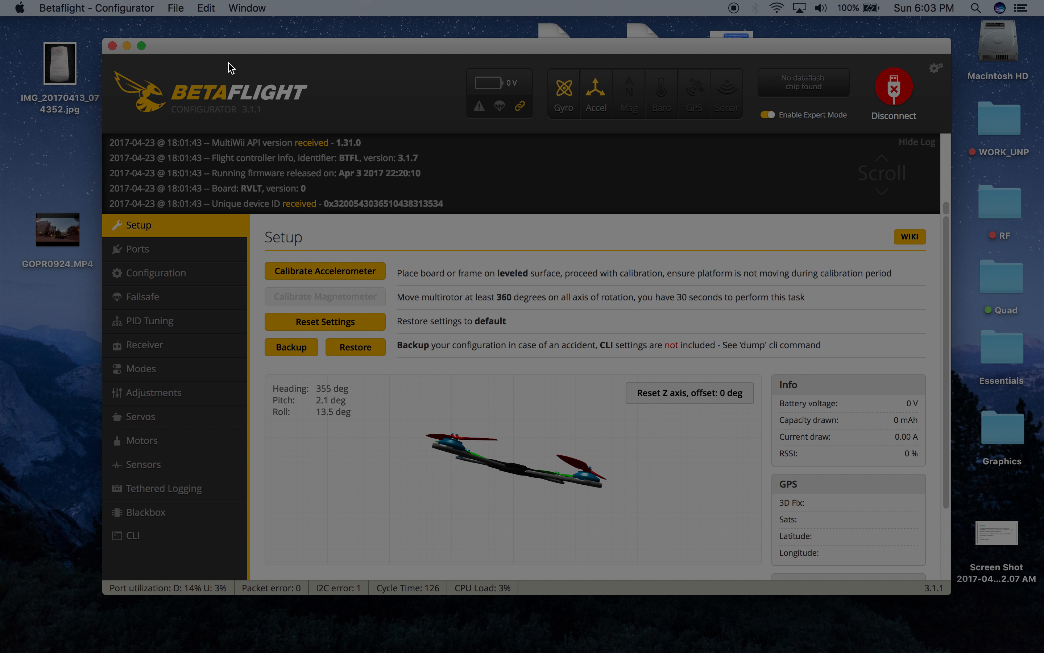
mouse_move(450, 73)
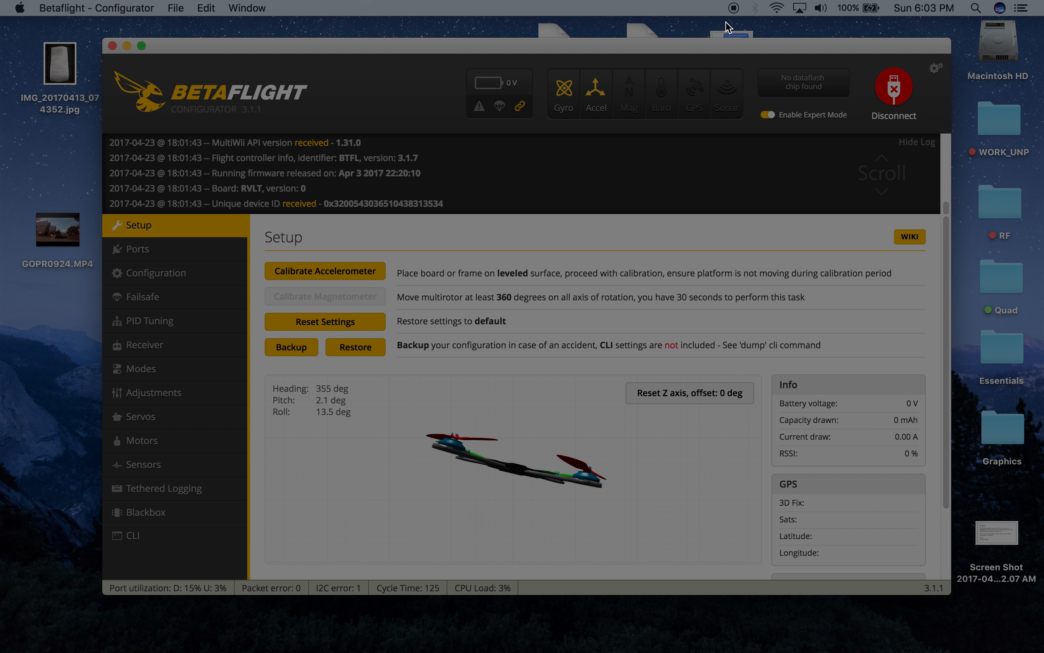
mouse_move(736, 12)
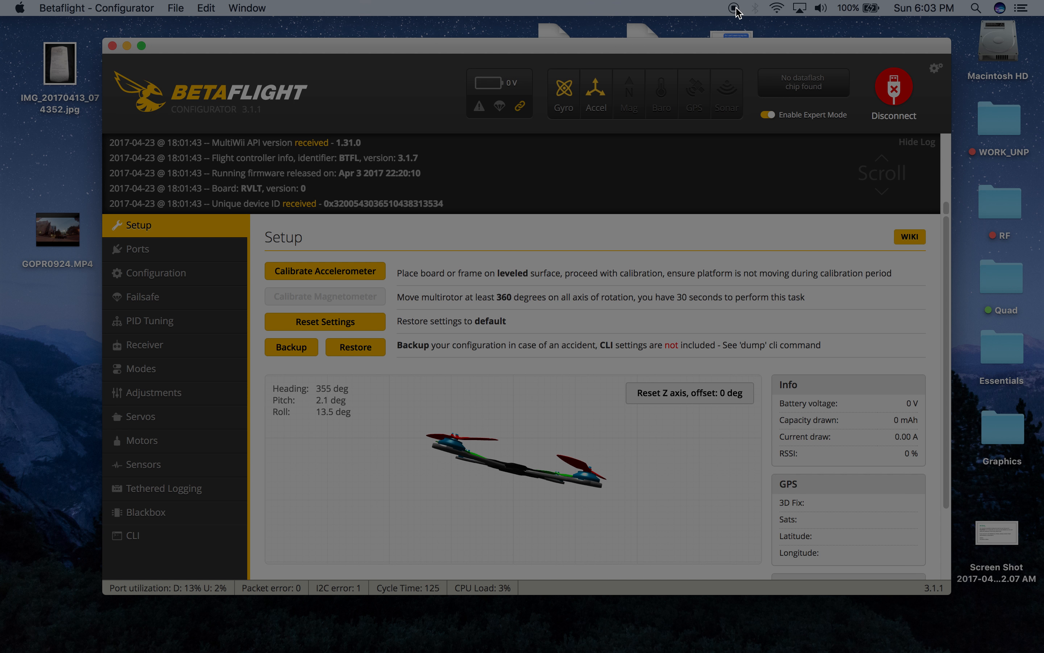
mouse_move(733, 13)
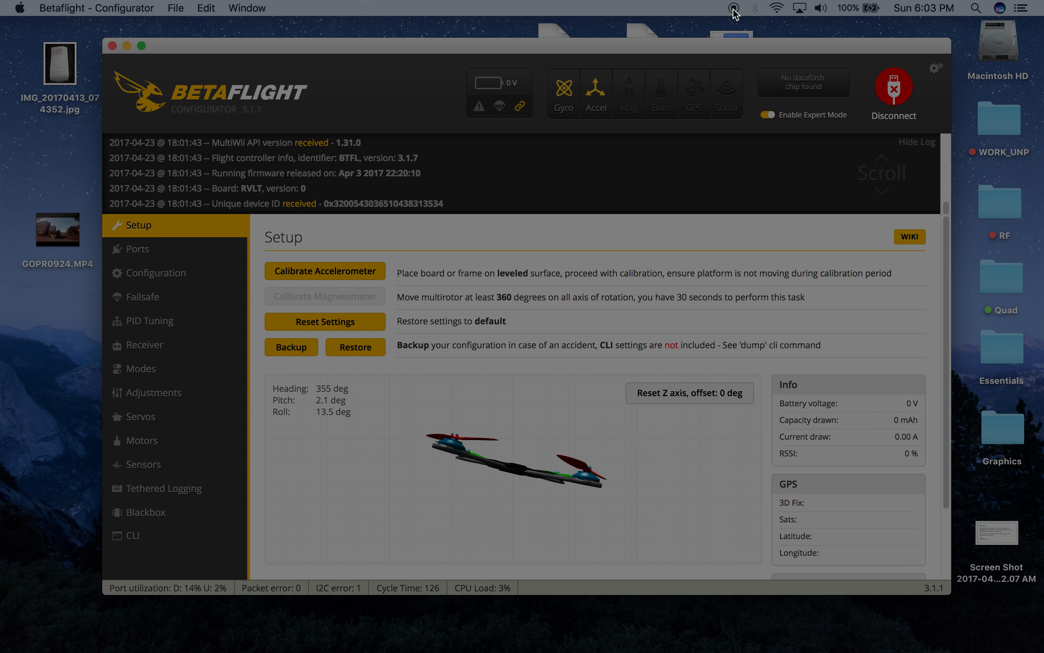